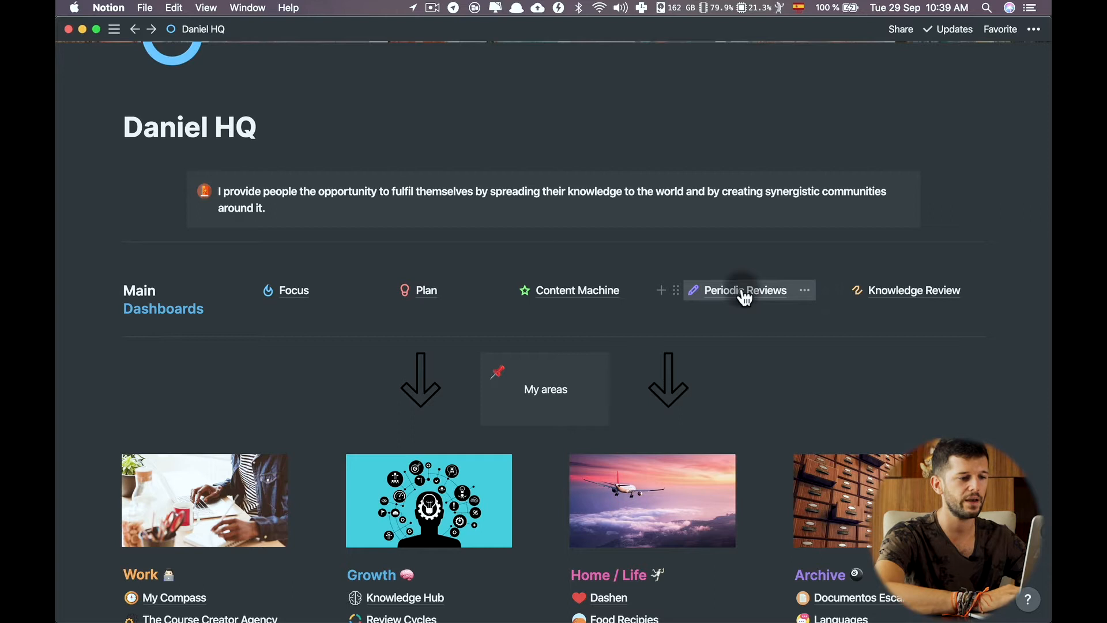
- Open the Monthly Review template from Periodic Reviews and browse this month's completed tasks
{"action": "left_click", "coordinate": [745, 290]}
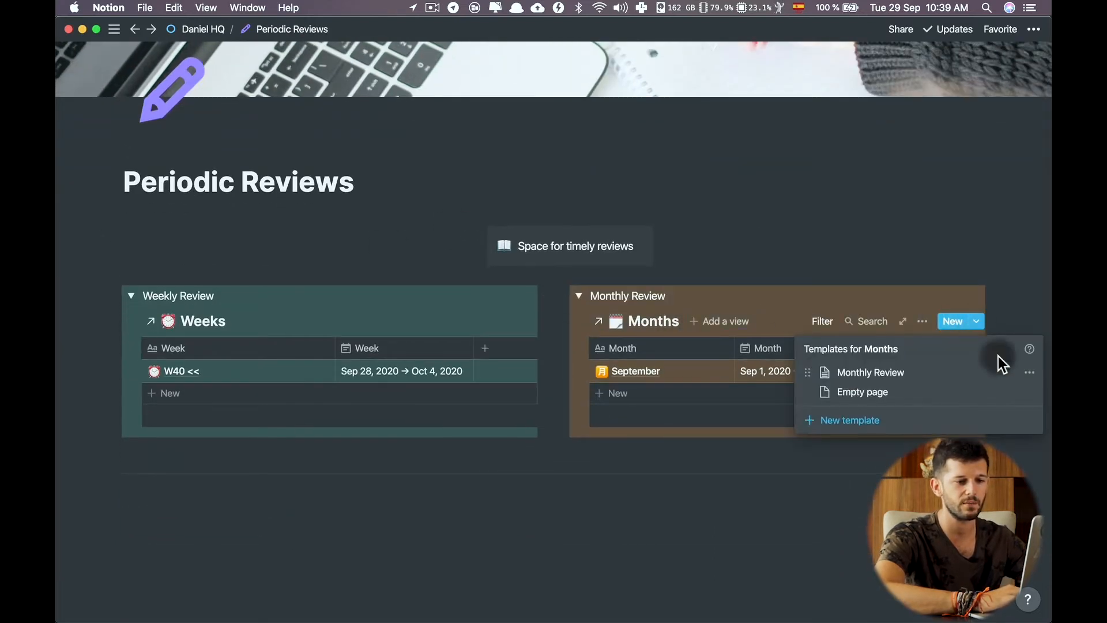
{"action": "left_click", "coordinate": [870, 372]}
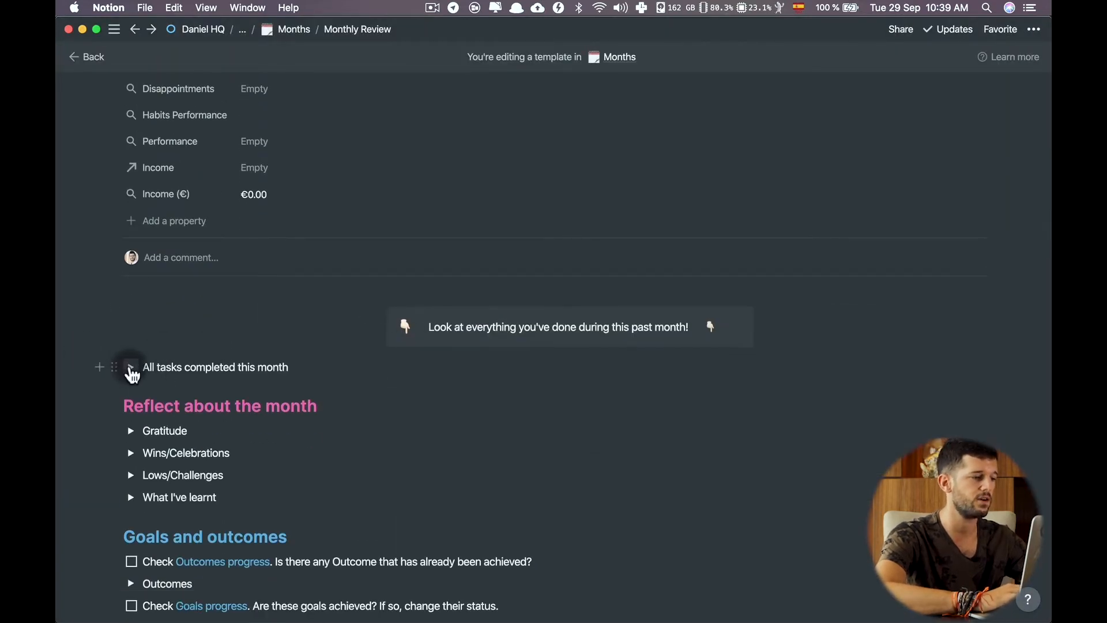
{"action": "left_click", "coordinate": [131, 367]}
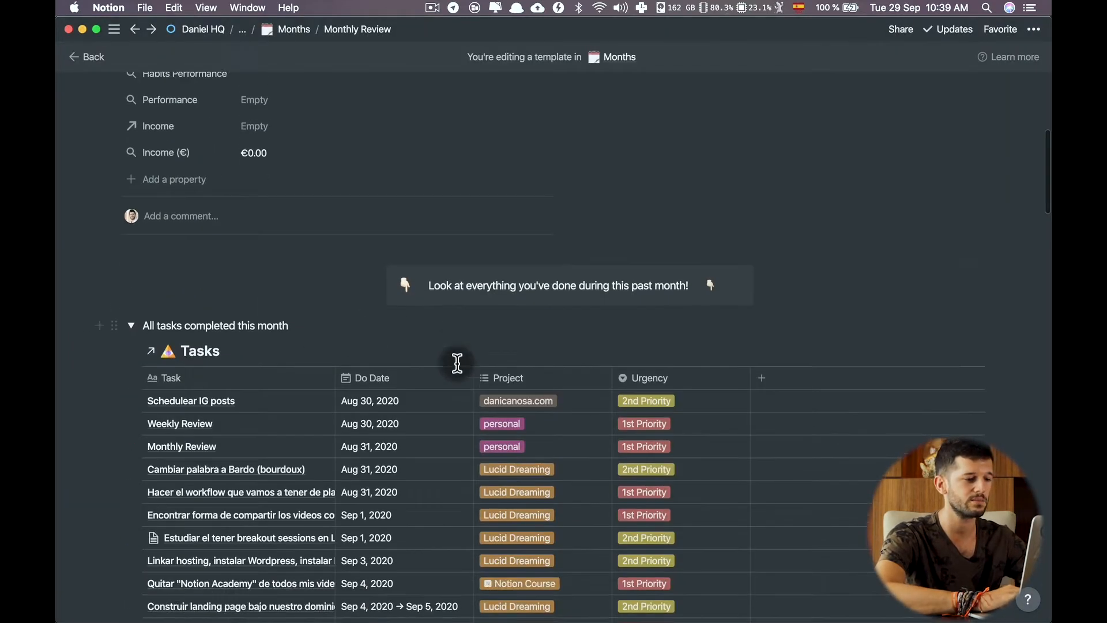
{"action": "scroll", "scroll_direction": "down", "scroll_amount": 3}
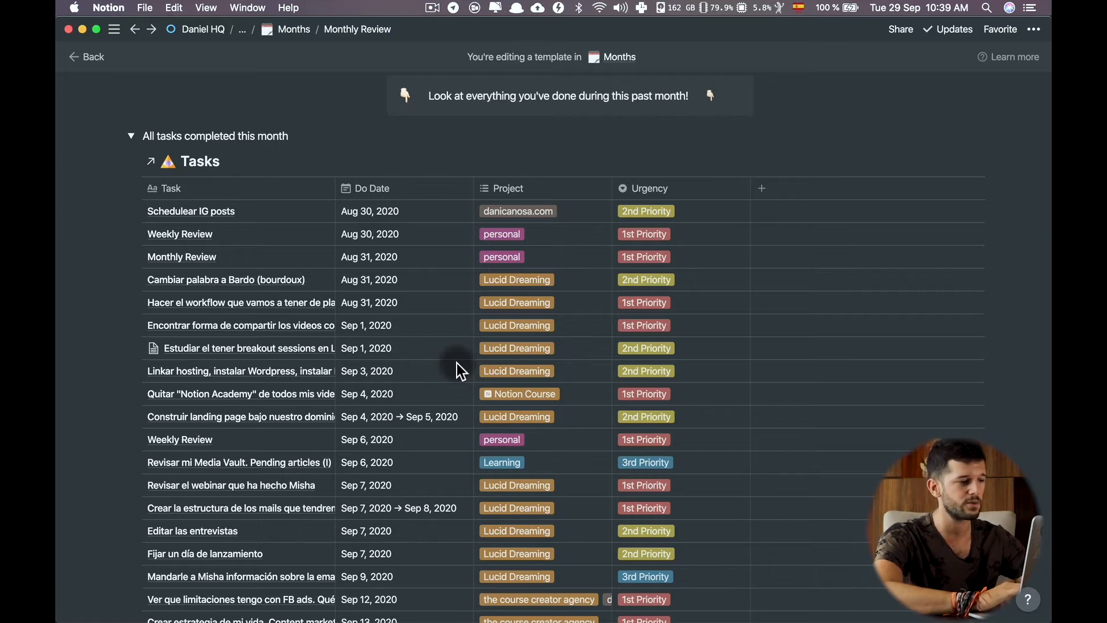
{"action": "scroll", "scroll_direction": "down", "scroll_amount": 3}
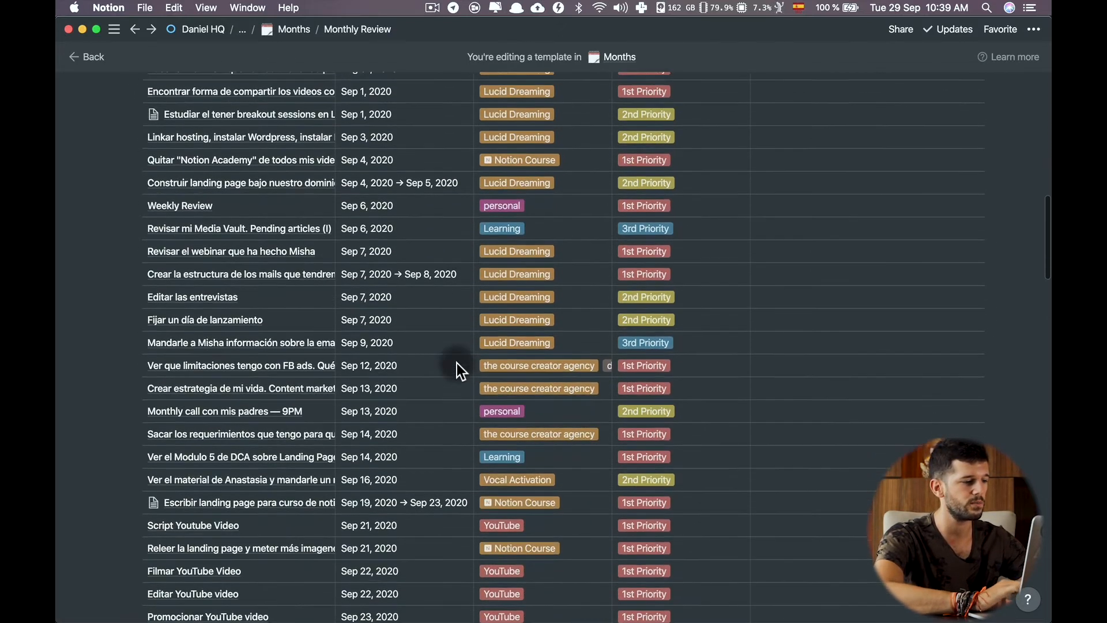
{"action": "scroll", "scroll_direction": "down", "scroll_amount": 3}
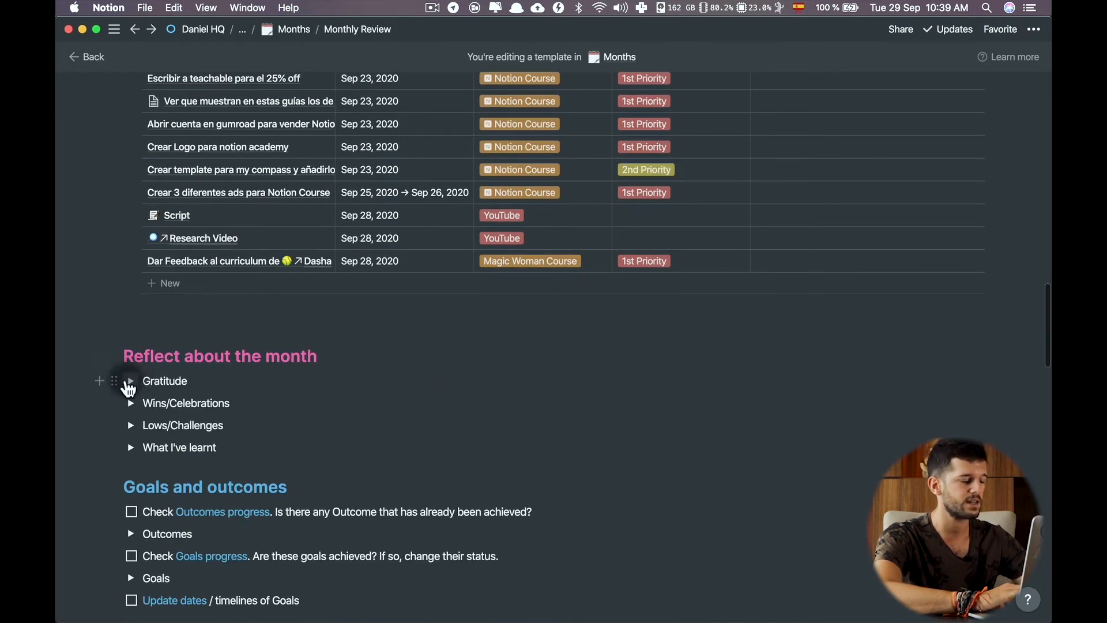
- Enter September's gratitude 'For starting my youtube channel' and win 'We bought a new phone!'
{"action": "left_click", "coordinate": [130, 381]}
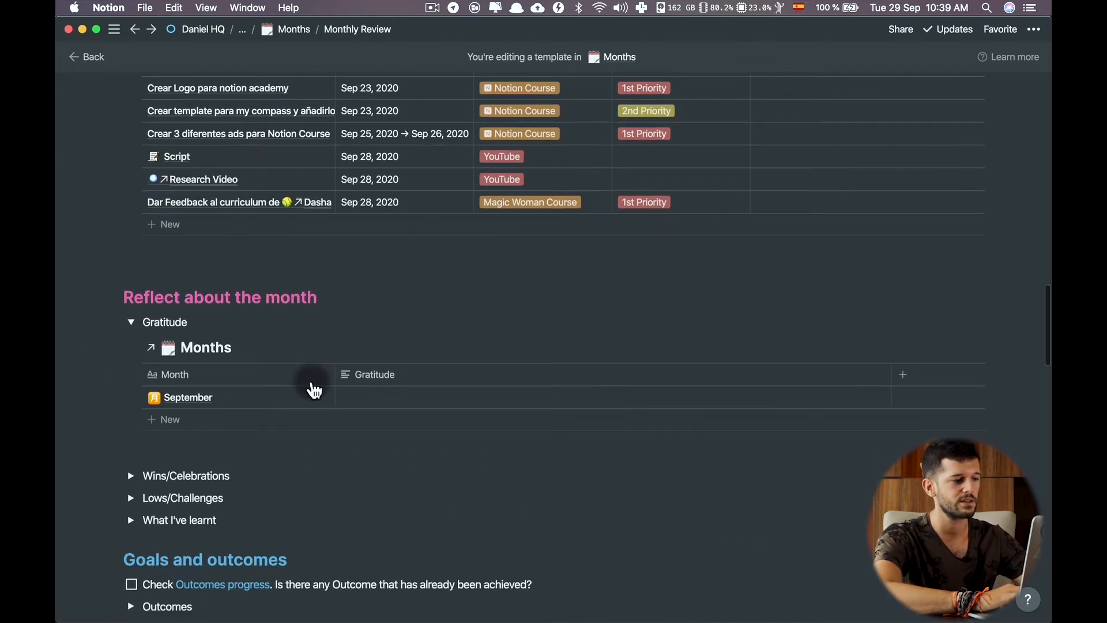
{"action": "mouse_move", "coordinate": [382, 406]}
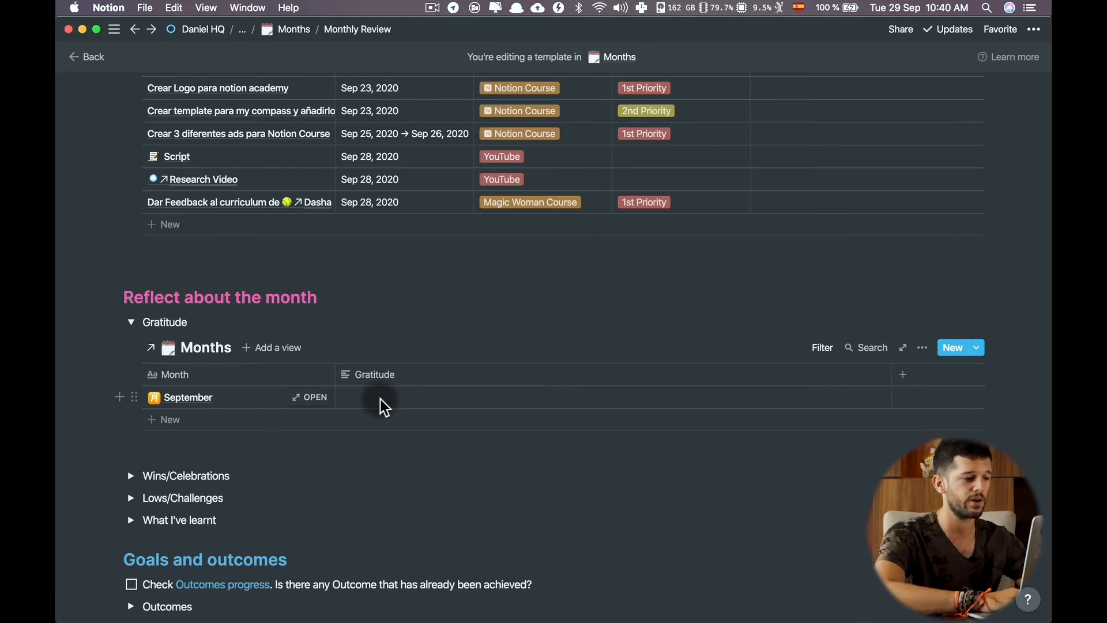
{"action": "type", "text": "For starting my youtube channel"}
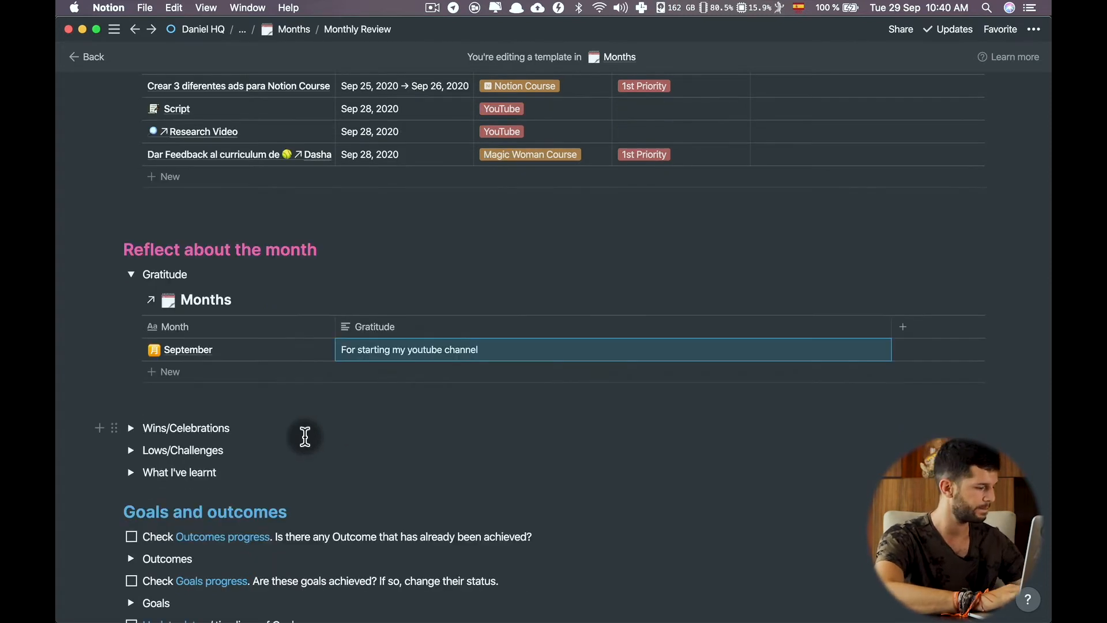
{"action": "left_click", "coordinate": [130, 428]}
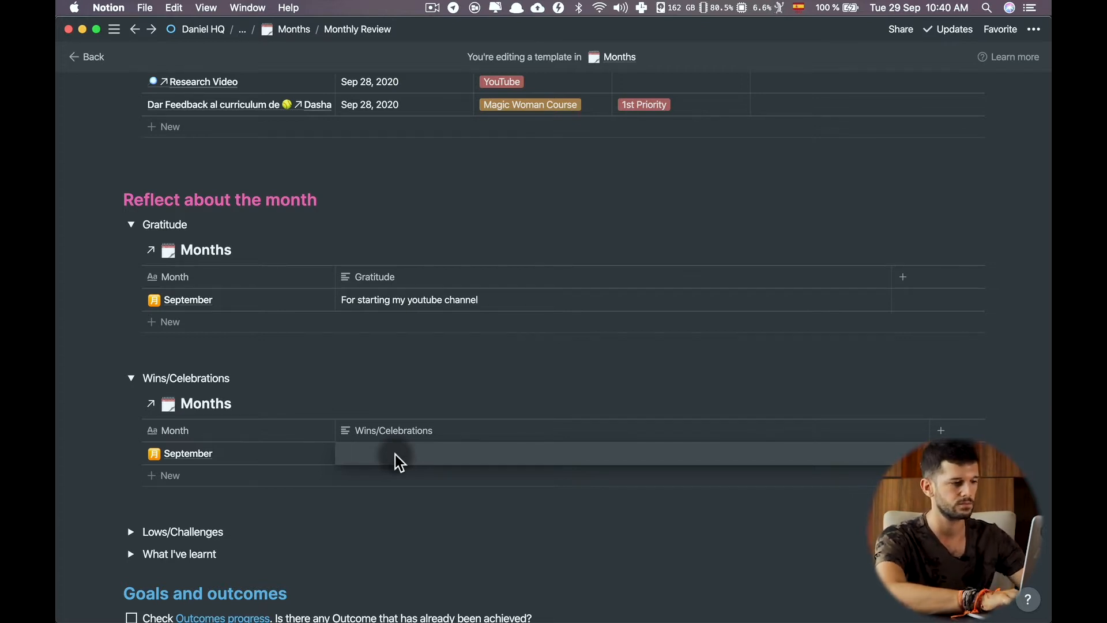
{"action": "type", "text": "We bought a new phone!"}
{"action": "type", "text": "Habits were not consistent"}
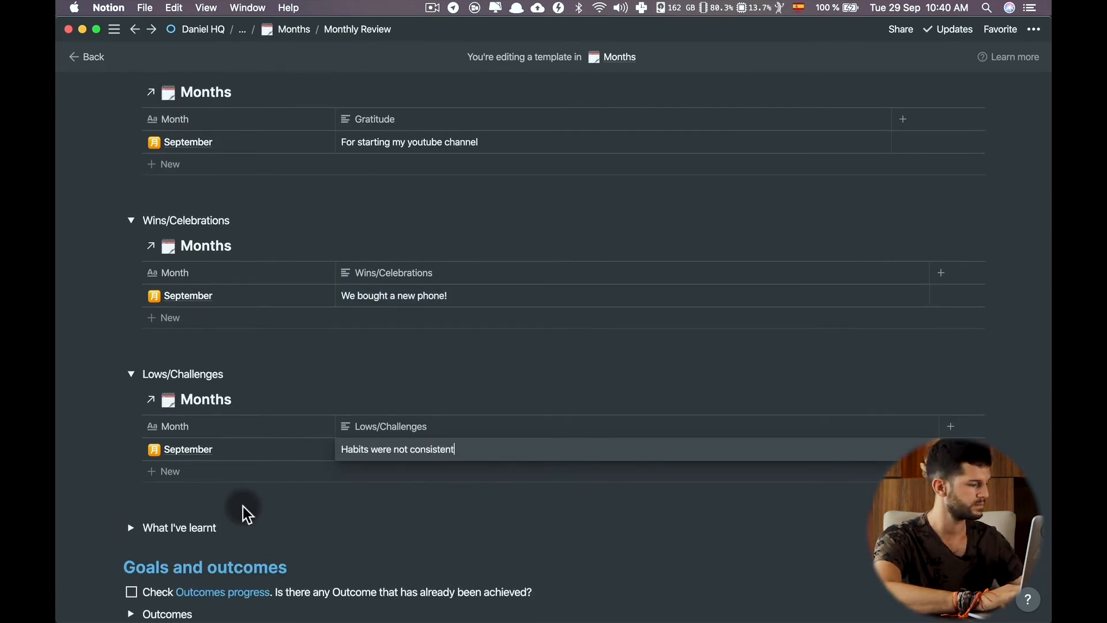
- Add 'Consistency is key' as September's What I've learnt entry
{"action": "left_click", "coordinate": [131, 527]}
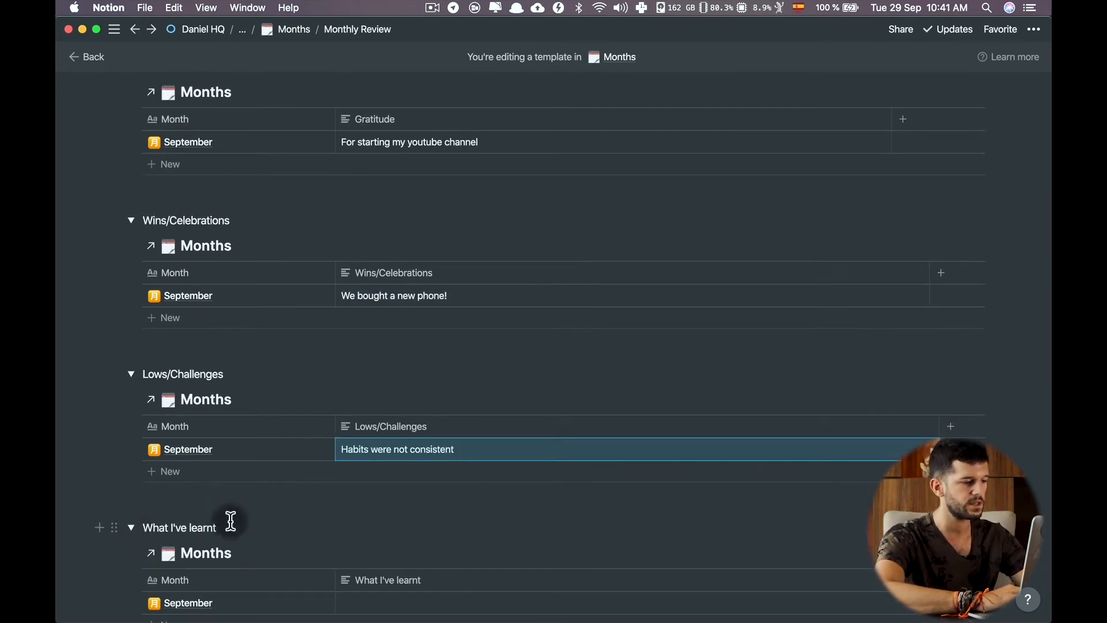
{"action": "scroll", "scroll_direction": "down", "scroll_amount": 3}
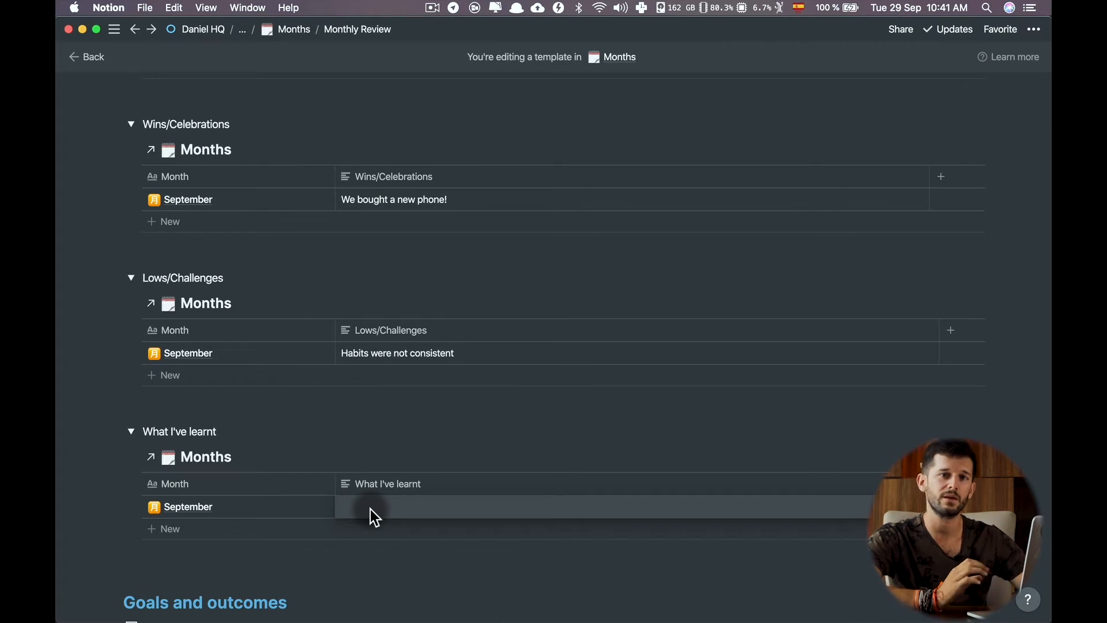
{"action": "left_click", "coordinate": [374, 507]}
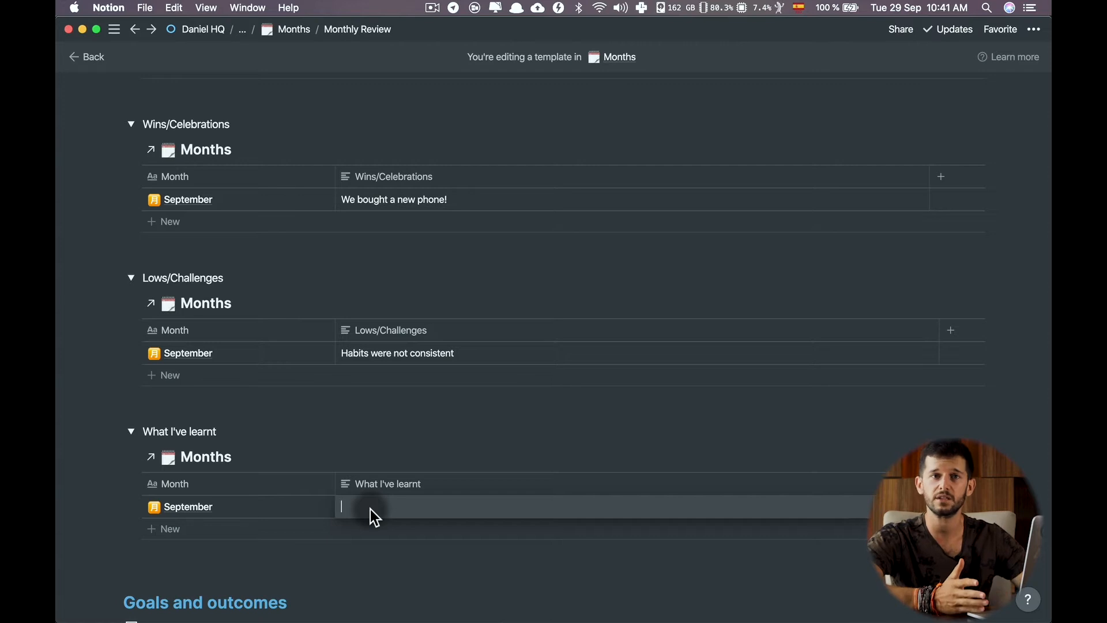
{"action": "type", "text": "Consistency is key"}
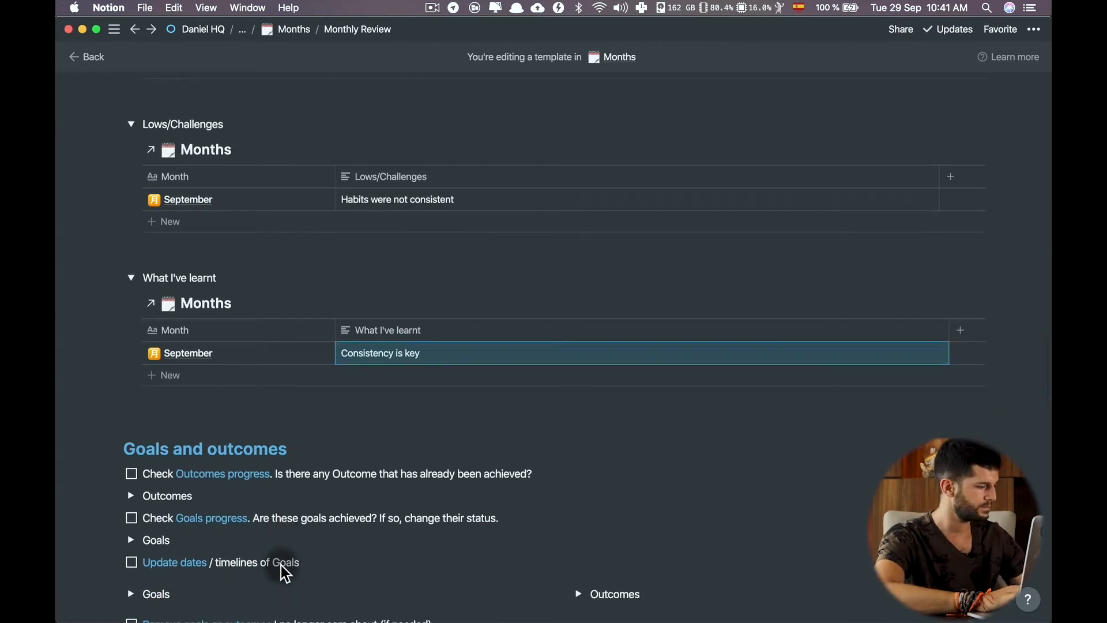
{"action": "mouse_move", "coordinate": [318, 456]}
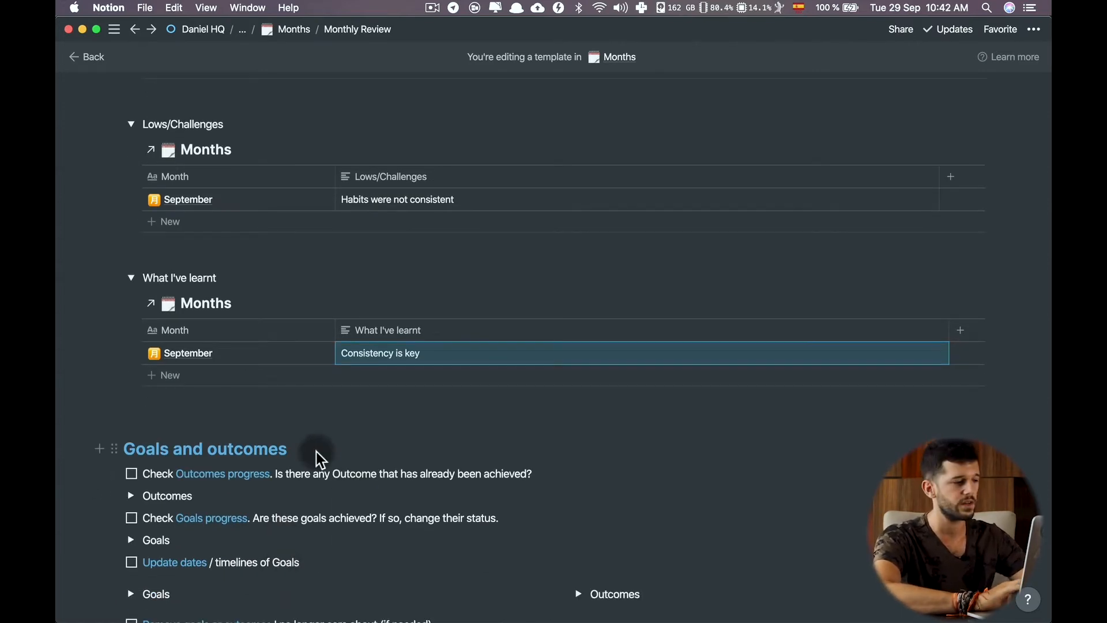
- Expand the Outcomes list under Goals and outcomes to see deadlines, progress and status
{"action": "scroll", "scroll_direction": "down", "scroll_amount": 3}
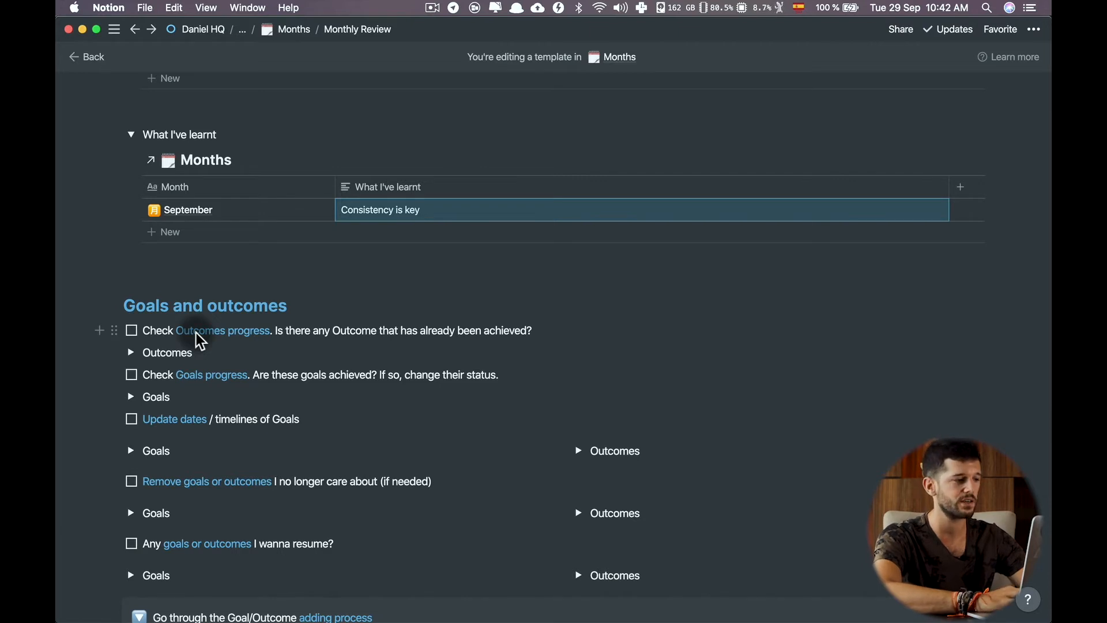
{"action": "left_click", "coordinate": [131, 353]}
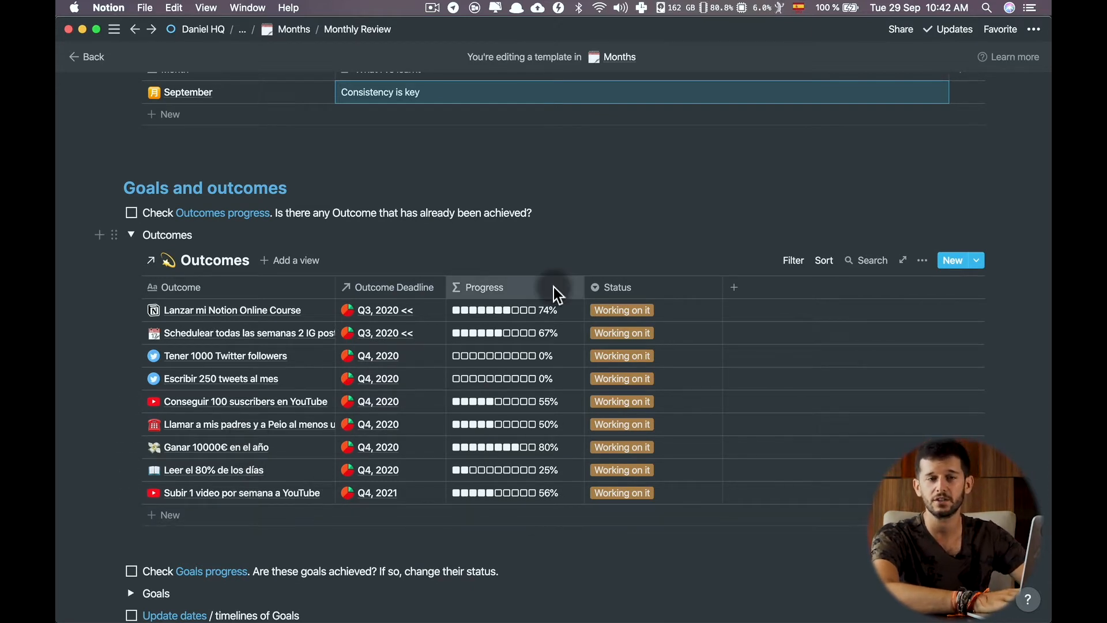
{"action": "scroll", "scroll_direction": "down", "scroll_amount": 3}
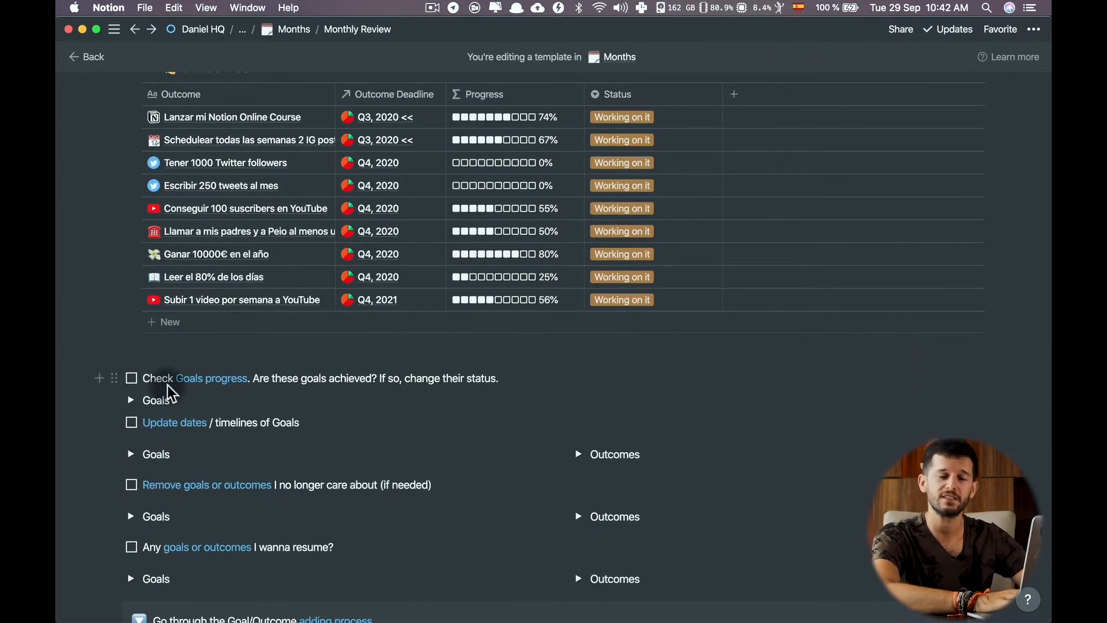
- Expand Goals, change an achieved goal's status, and tick 'Check Goals progress'
{"action": "left_click", "coordinate": [131, 400]}
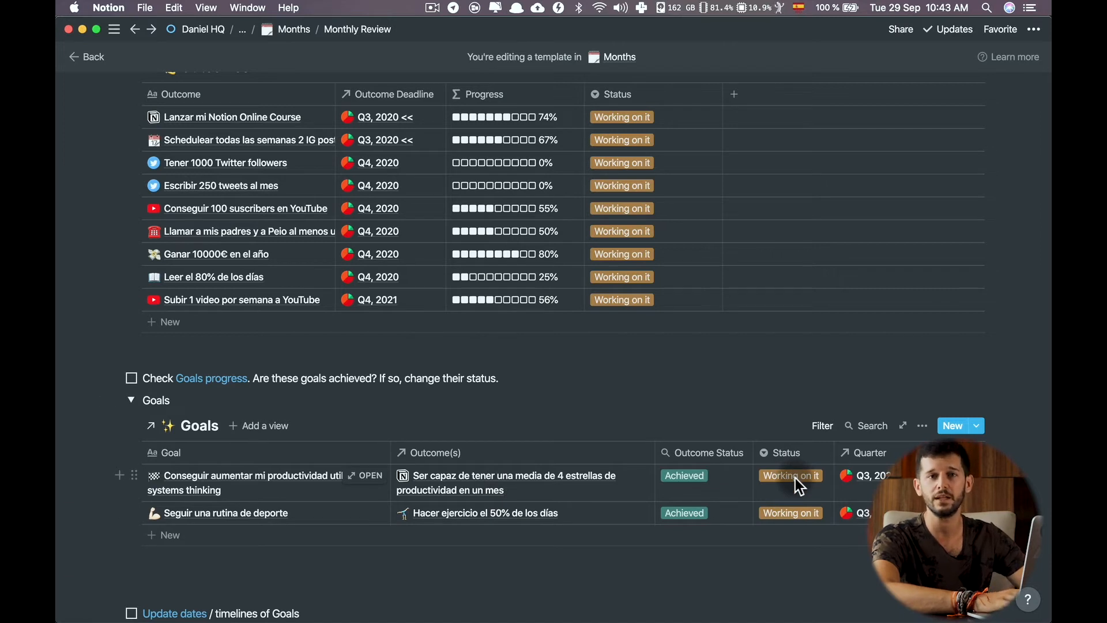
{"action": "left_click", "coordinate": [790, 476]}
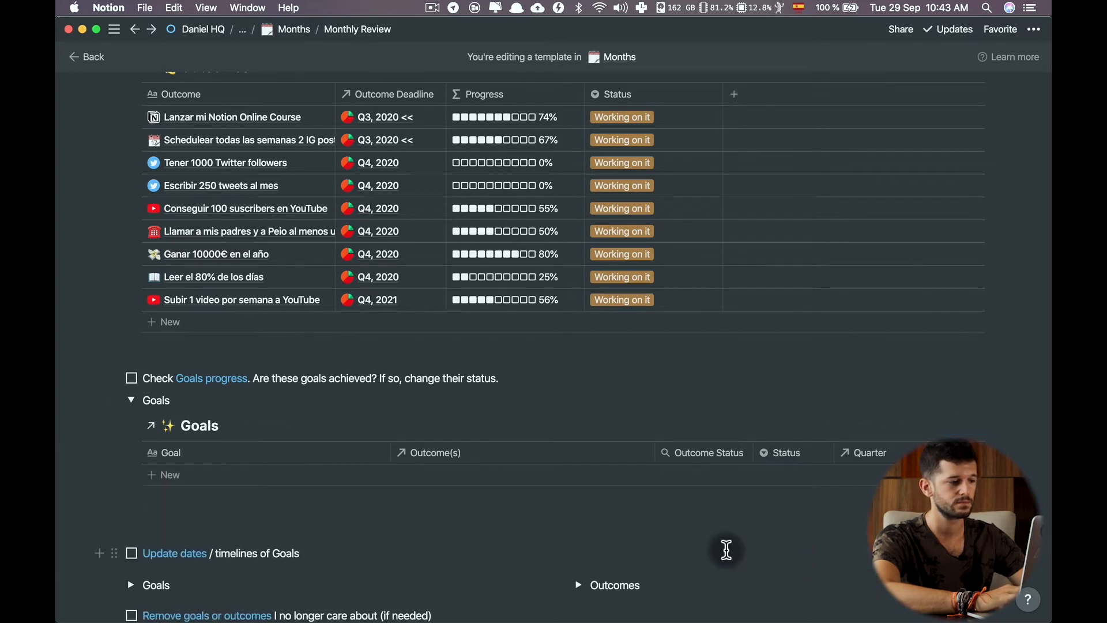
{"action": "left_click", "coordinate": [131, 378]}
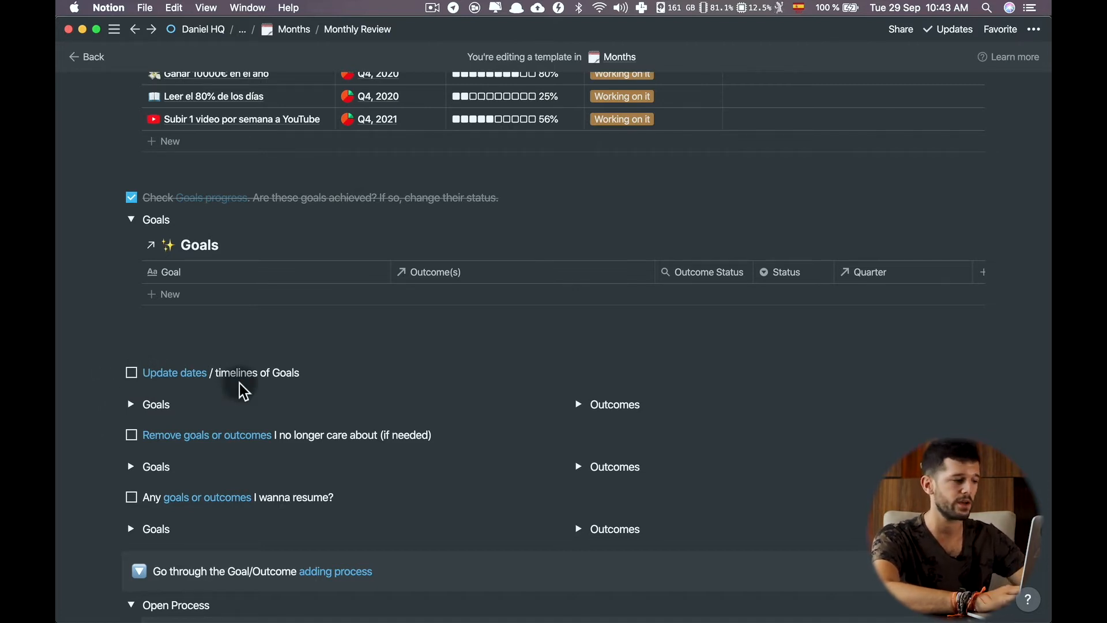
- Expand both the Goals and Outcomes lists under 'Update dates / timelines of Goals'
{"action": "left_click", "coordinate": [131, 404]}
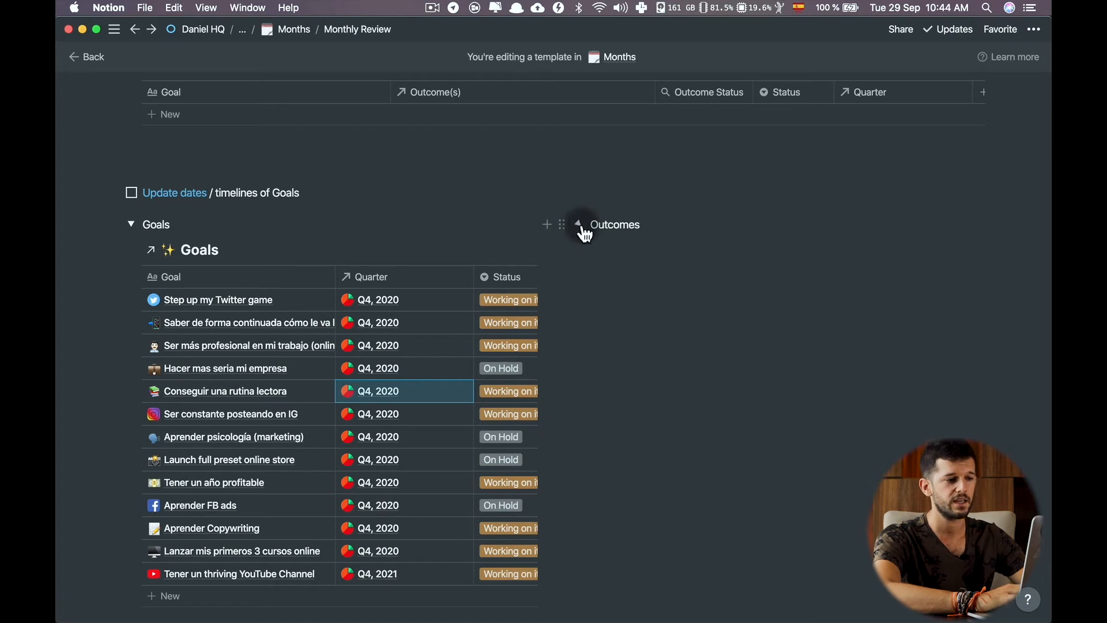
{"action": "left_click", "coordinate": [579, 224]}
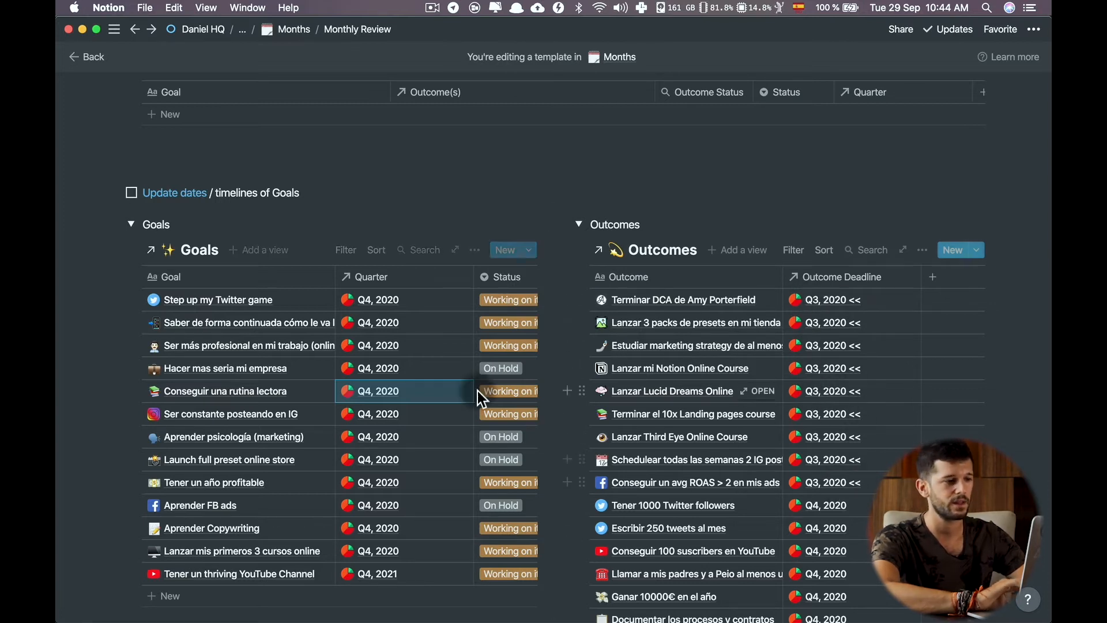
{"action": "scroll", "scroll_direction": "down", "scroll_amount": 3}
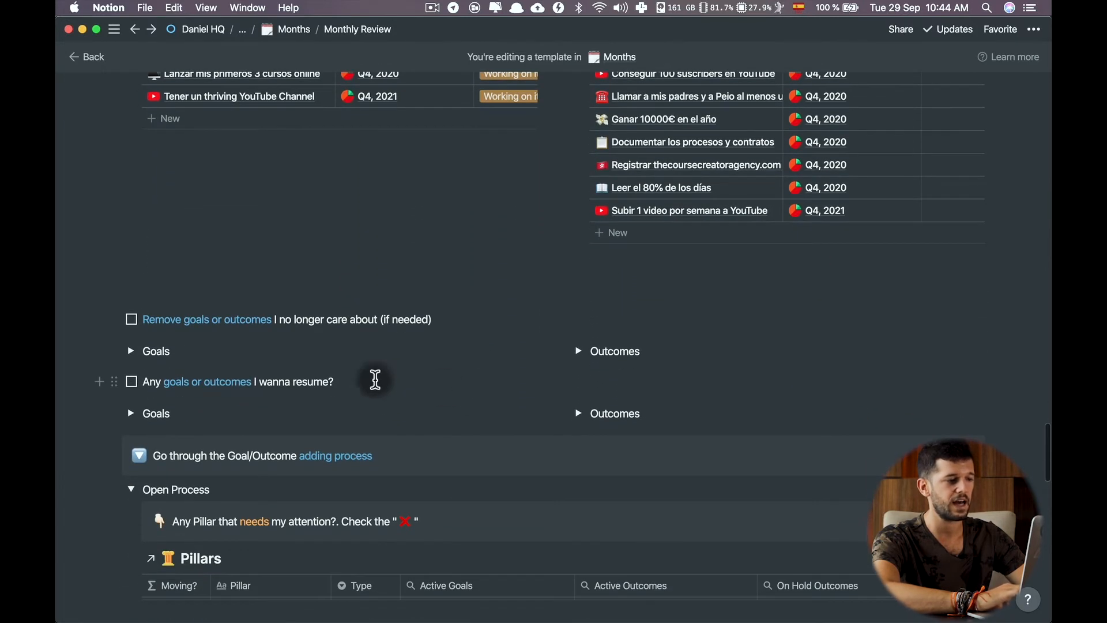
{"action": "mouse_move", "coordinate": [221, 357]}
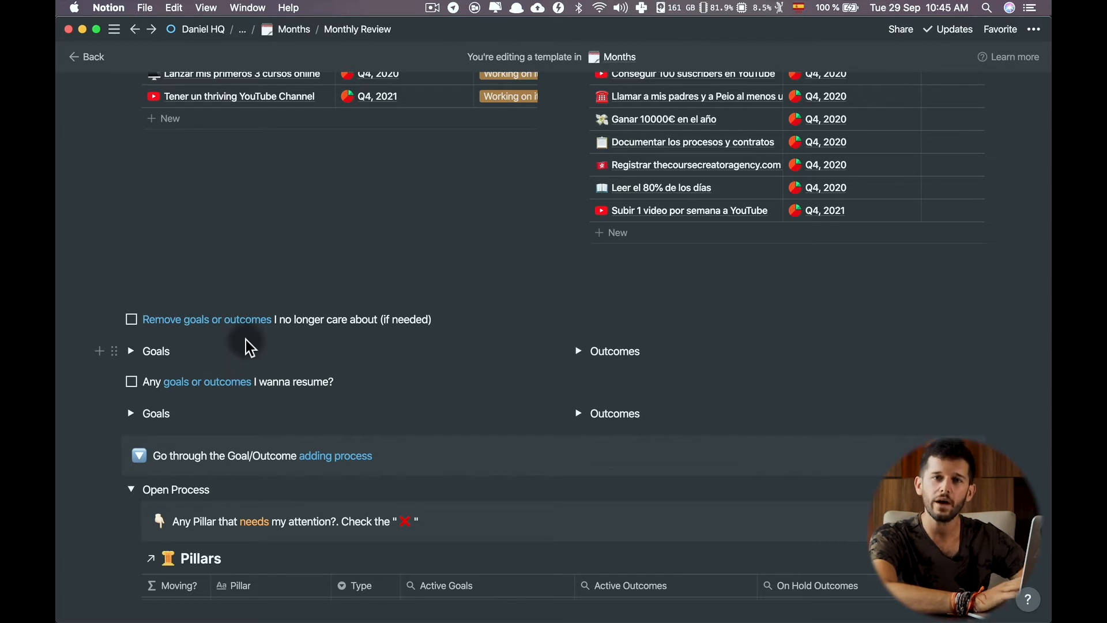
{"action": "mouse_move", "coordinate": [212, 343]}
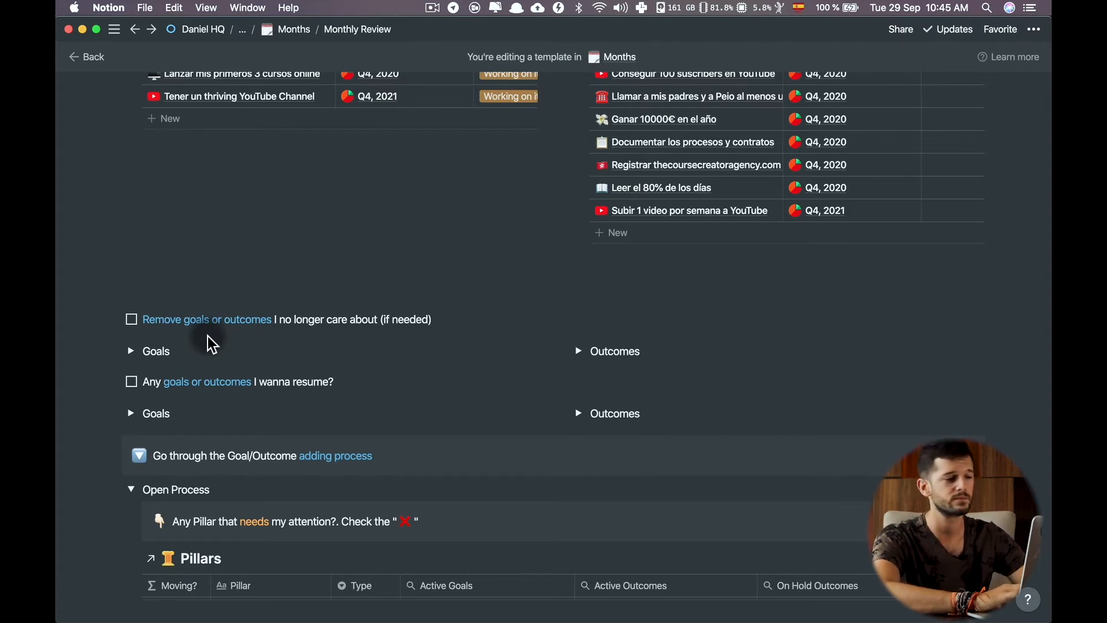
- Expand the Goals and Outcomes lists under 'Remove goals or outcomes'
{"action": "left_click", "coordinate": [131, 351]}
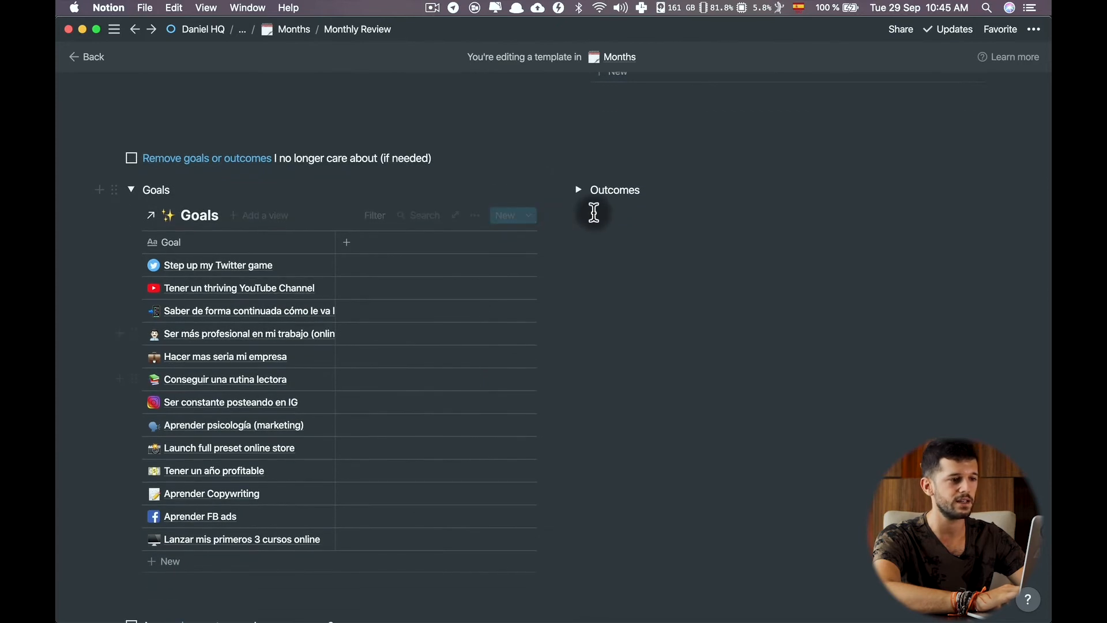
{"action": "left_click", "coordinate": [579, 189]}
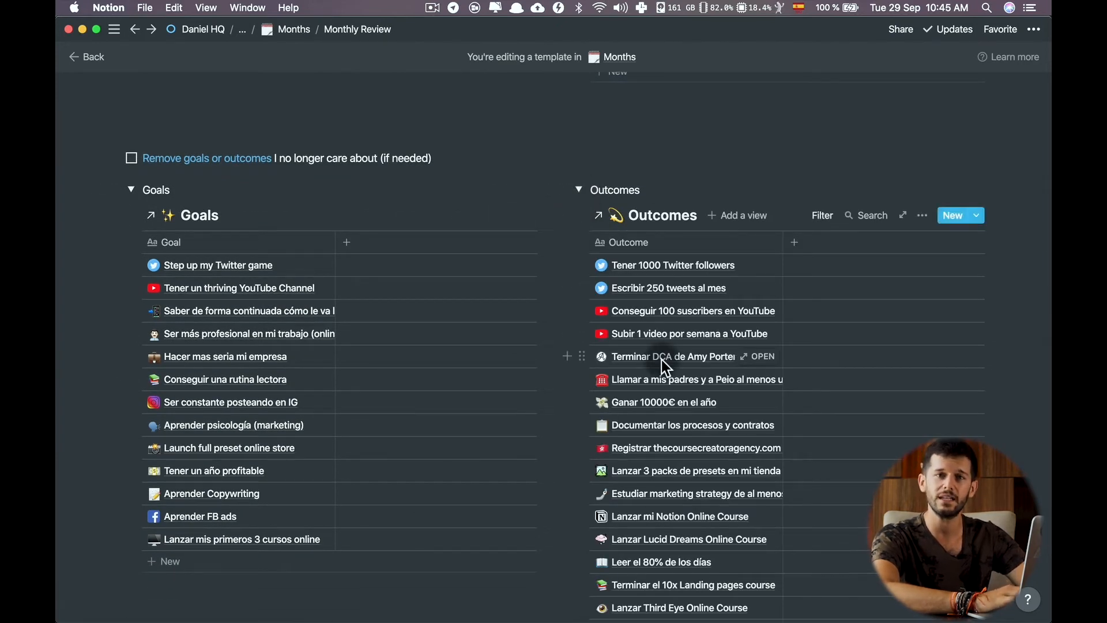
{"action": "scroll", "scroll_direction": "down", "scroll_amount": 3}
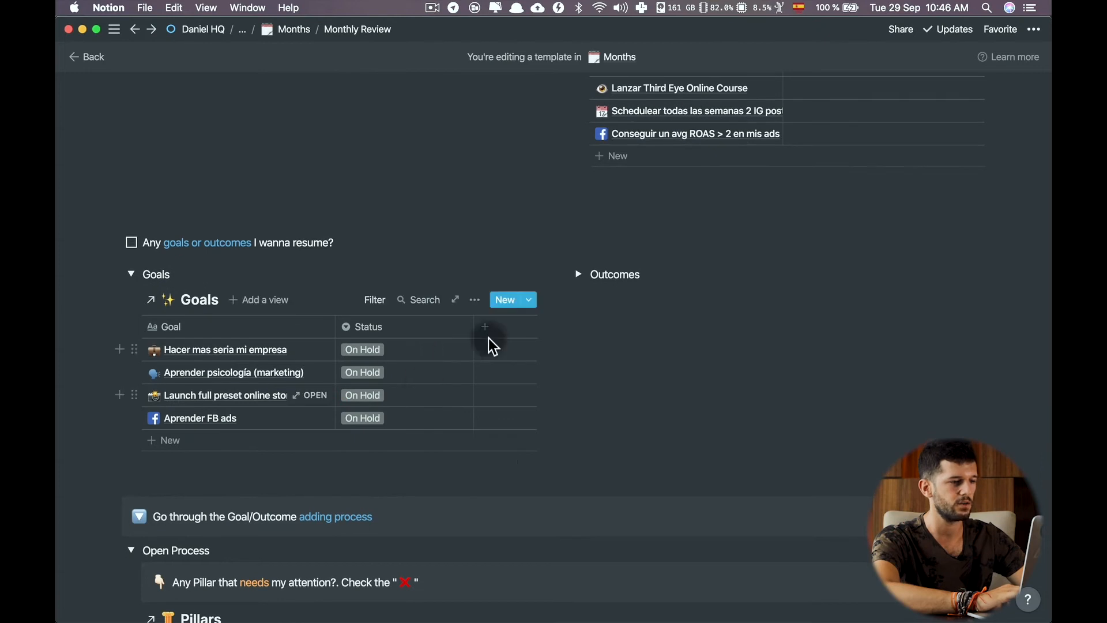
- Expand the on-hold Outcomes list under 'Any goals or outcomes I wanna resume?'
{"action": "left_click", "coordinate": [578, 274]}
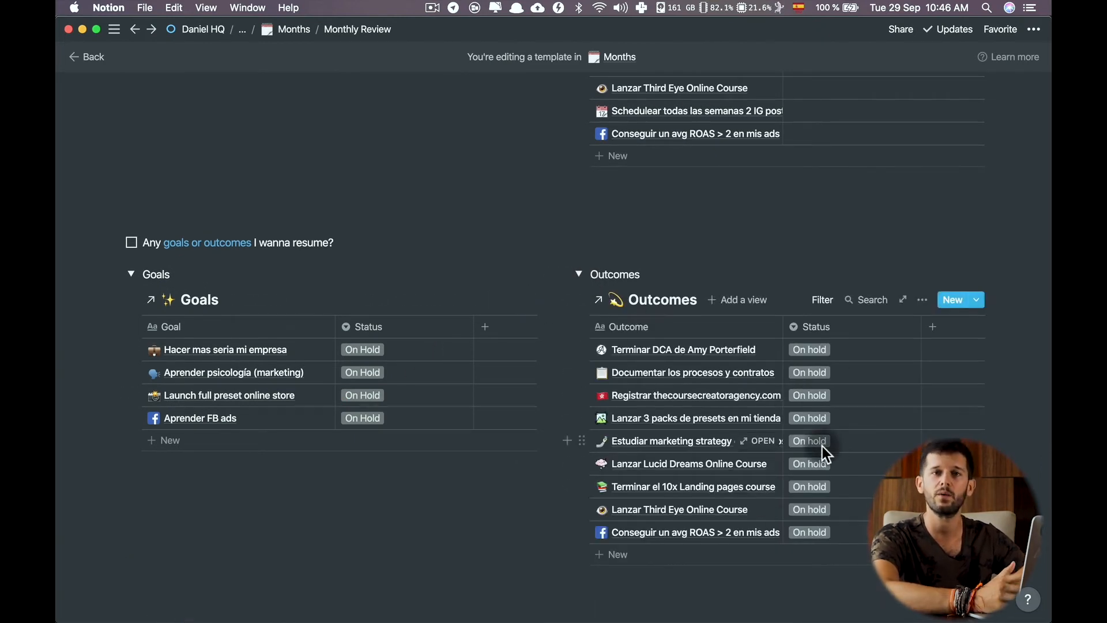
{"action": "scroll", "scroll_direction": "down", "scroll_amount": 3}
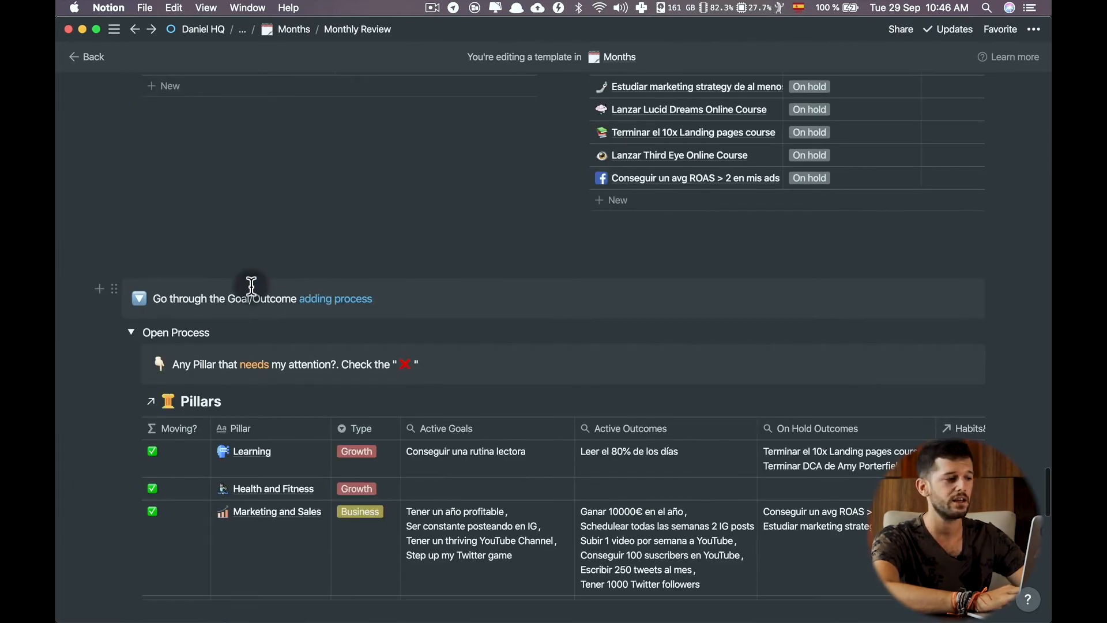
{"action": "mouse_move", "coordinate": [256, 286]}
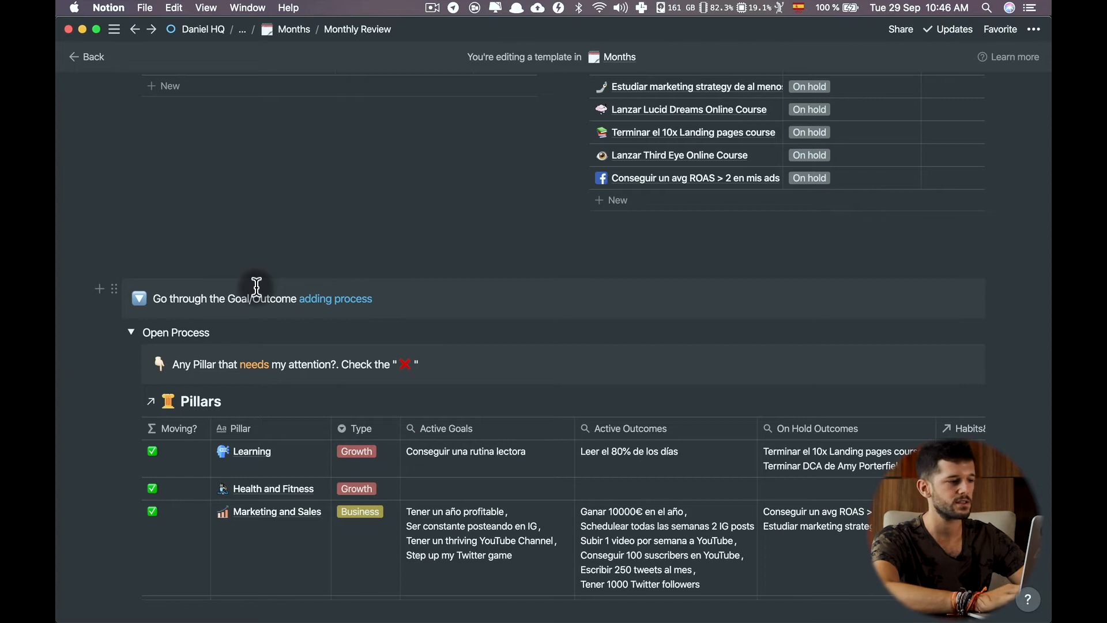
{"action": "mouse_move", "coordinate": [300, 346]}
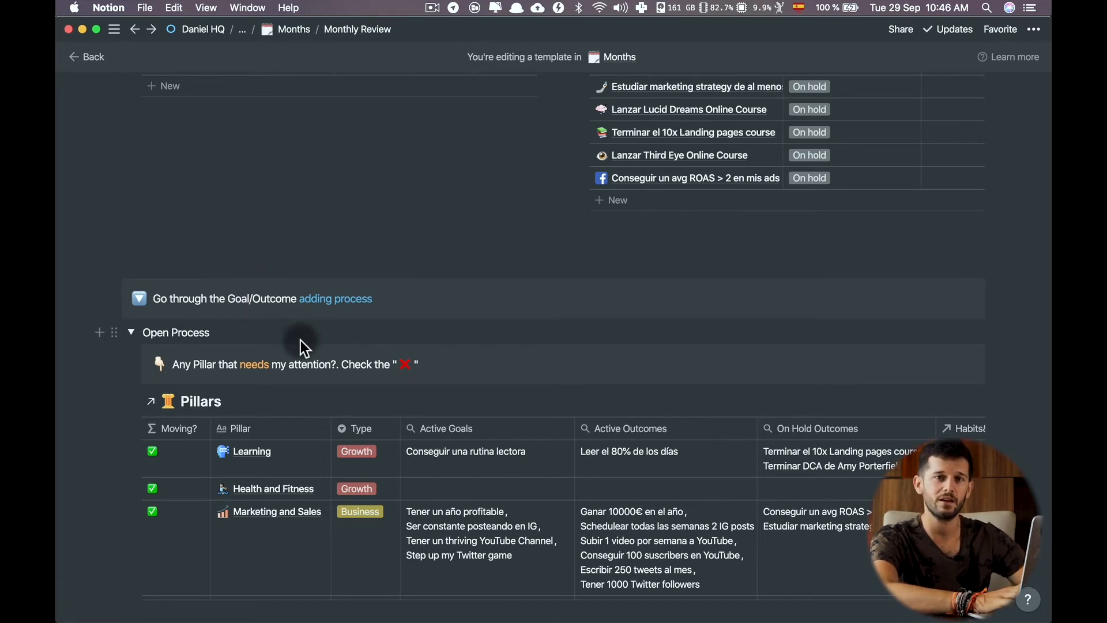
{"action": "scroll", "scroll_direction": "down", "scroll_amount": 3}
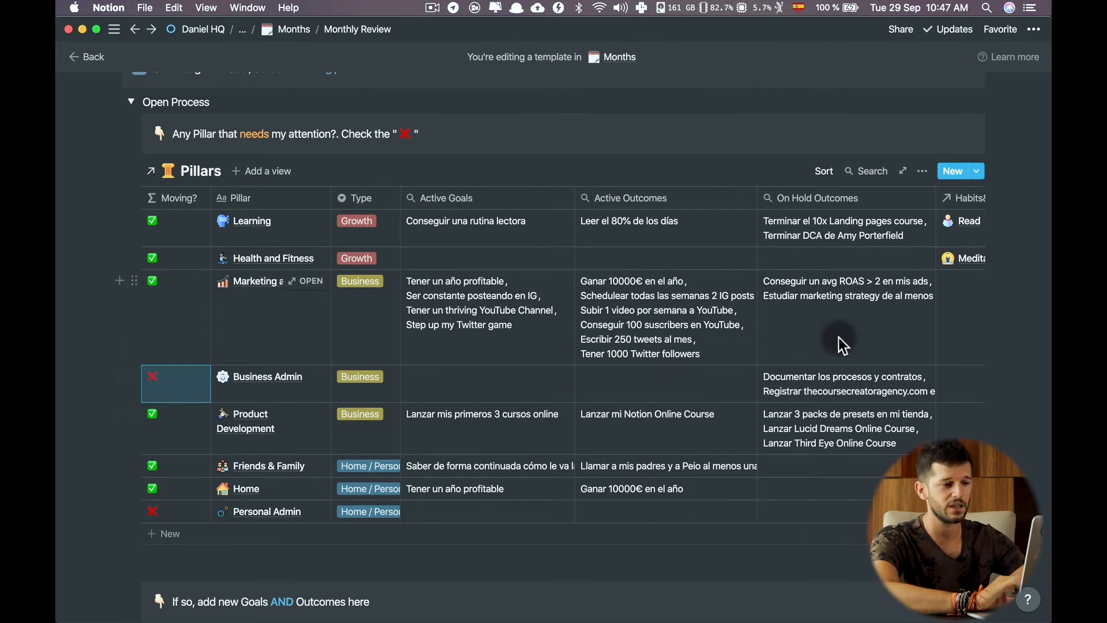
{"action": "scroll", "scroll_direction": "up", "scroll_amount": 3}
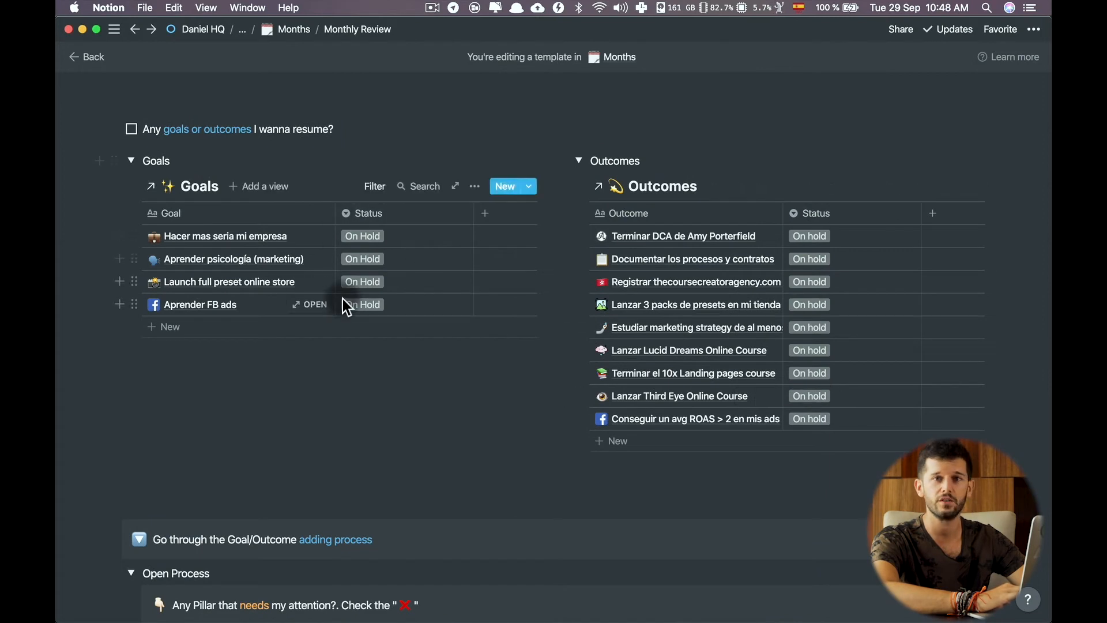
{"action": "scroll", "scroll_direction": "down", "scroll_amount": 3}
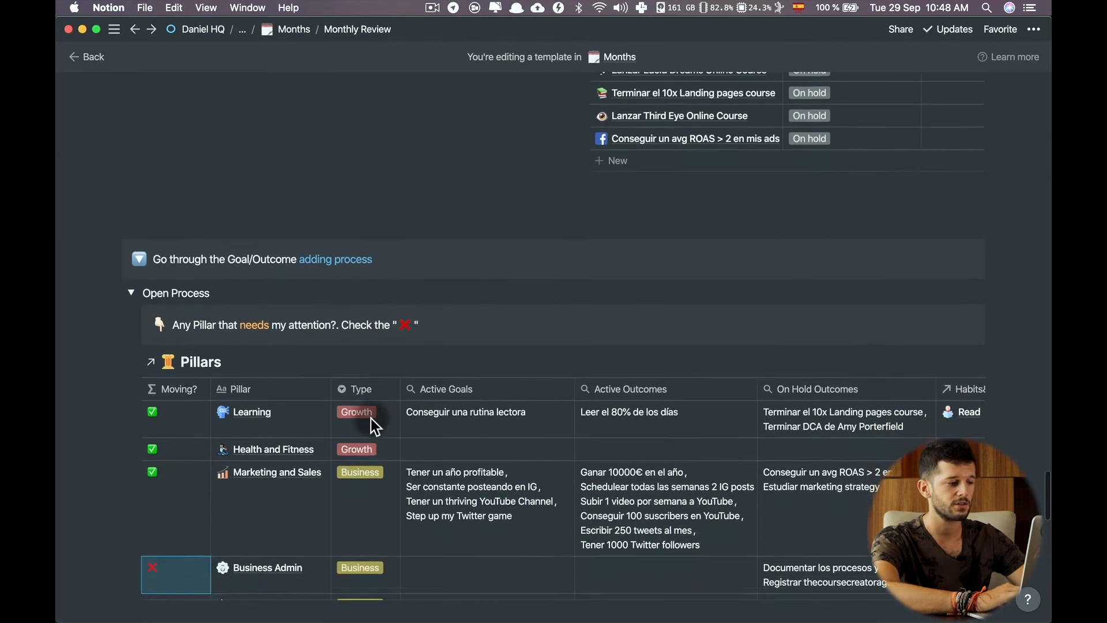
{"action": "scroll", "scroll_direction": "down", "scroll_amount": 3}
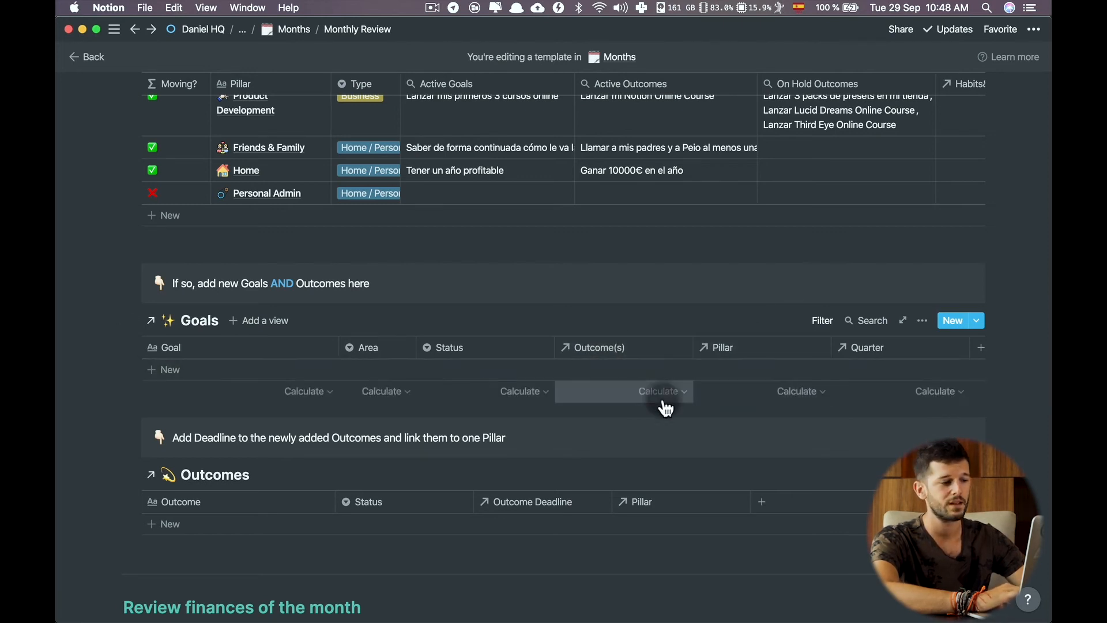
{"action": "scroll", "scroll_direction": "down", "scroll_amount": 3}
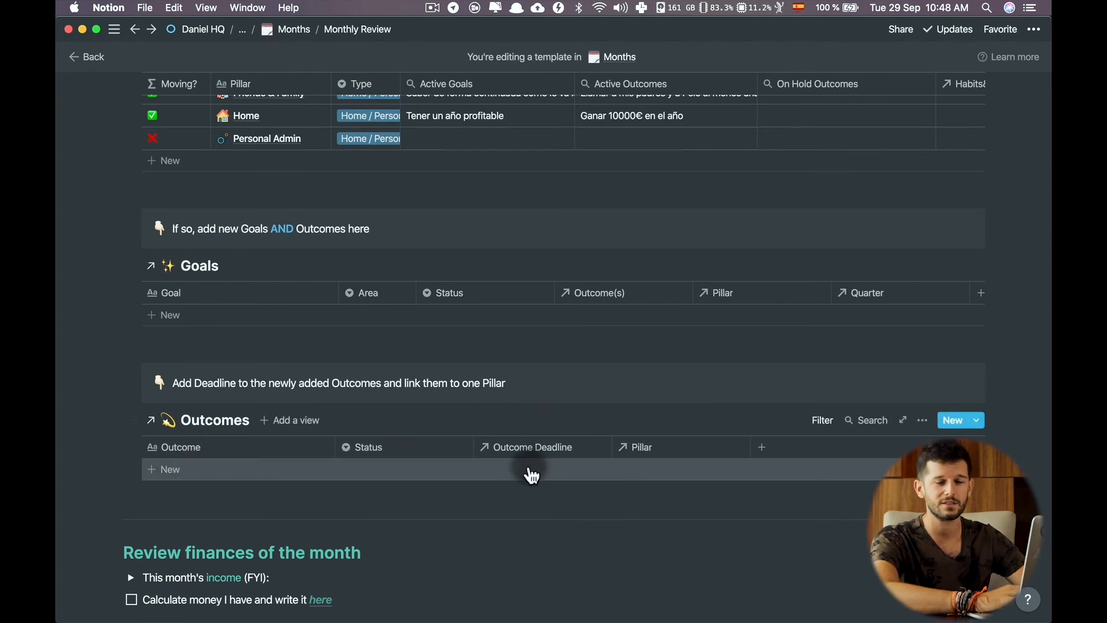
{"action": "mouse_move", "coordinate": [662, 473]}
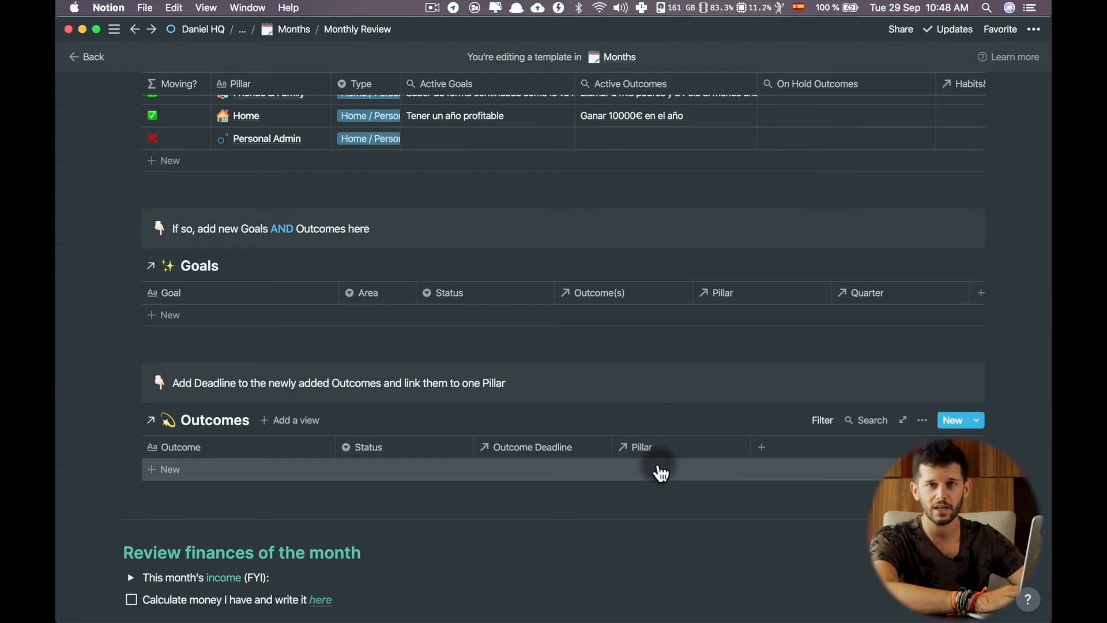
{"action": "left_click", "coordinate": [821, 420]}
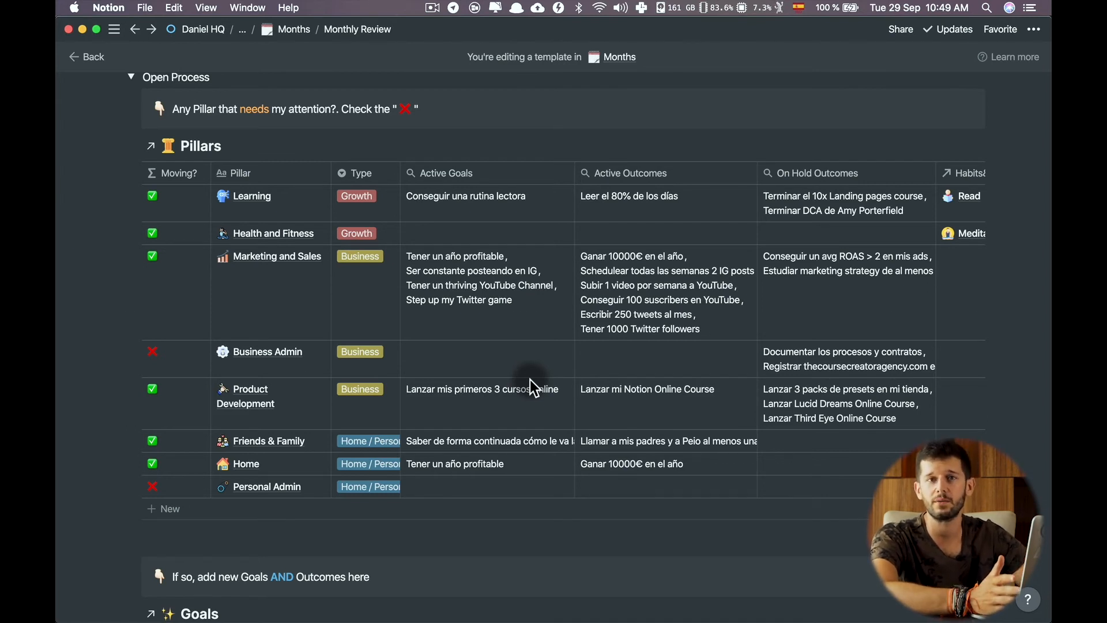
{"action": "scroll", "scroll_direction": "down", "scroll_amount": 3}
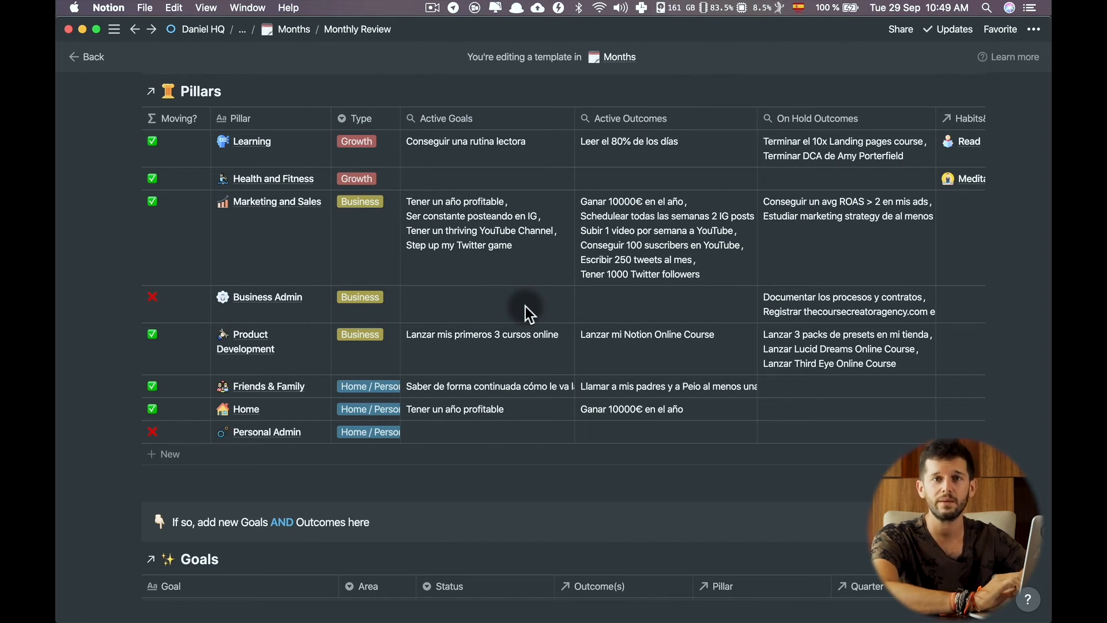
{"action": "scroll", "scroll_direction": "down", "scroll_amount": 3}
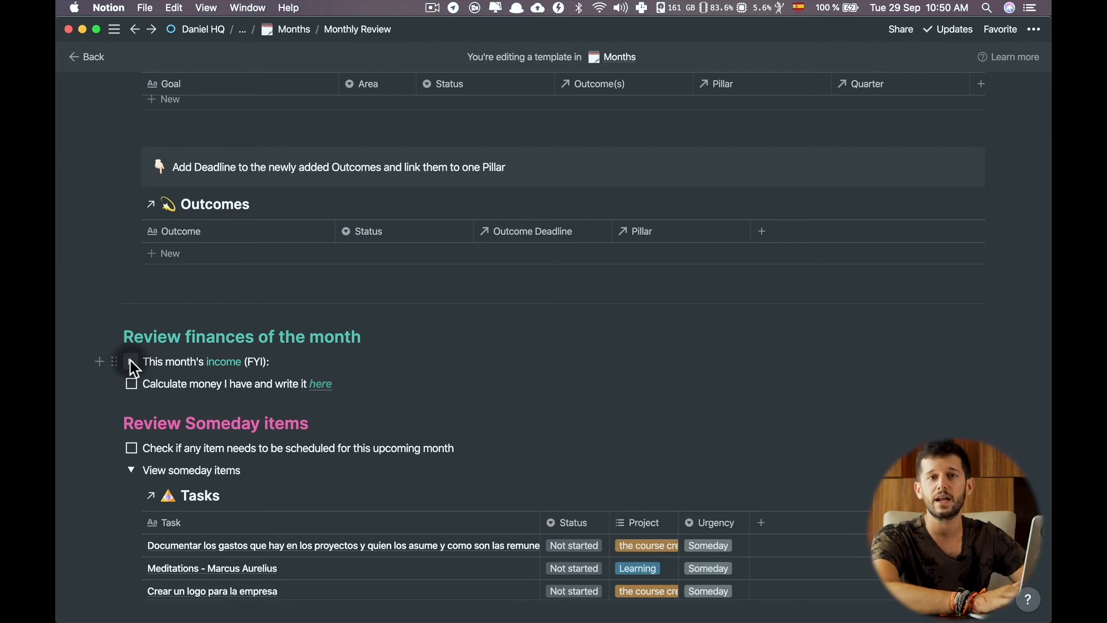
{"action": "left_click", "coordinate": [131, 362]}
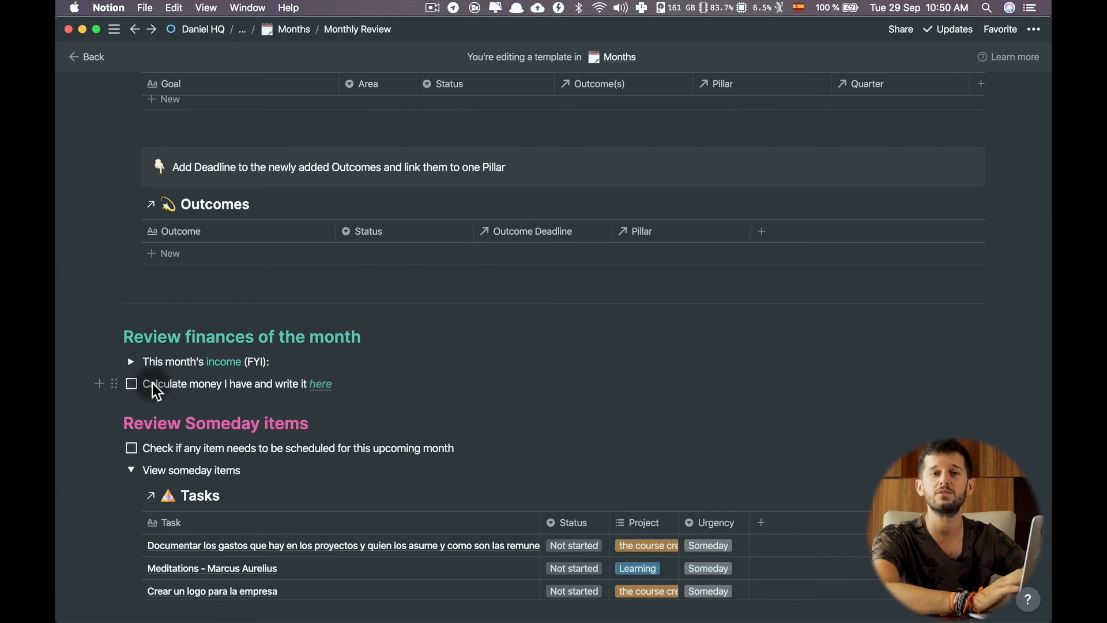
{"action": "mouse_move", "coordinate": [185, 391]}
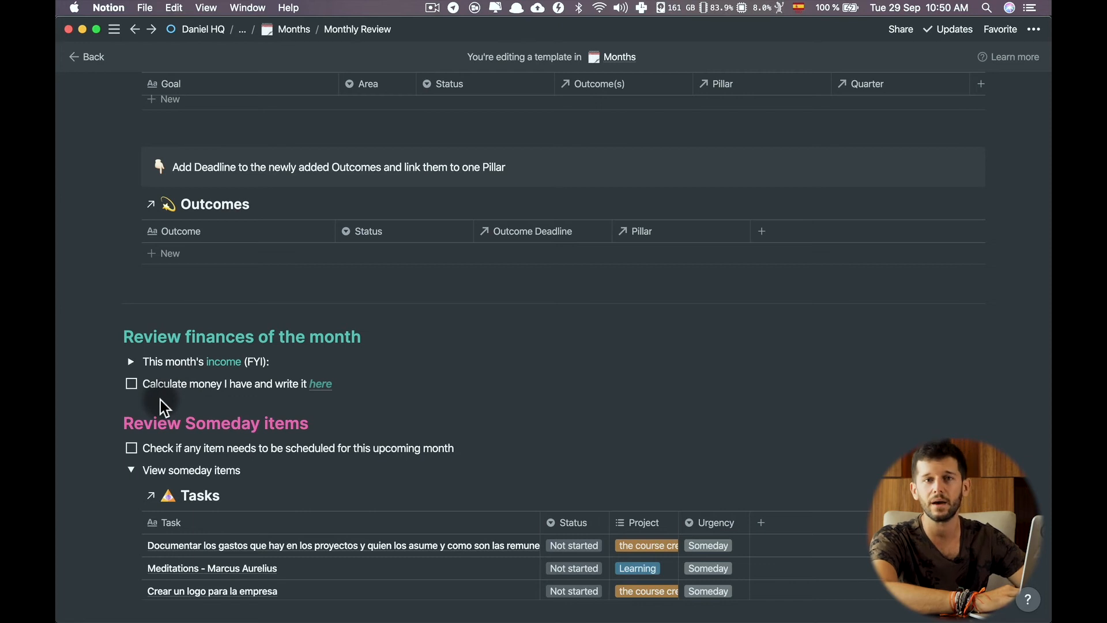
{"action": "mouse_move", "coordinate": [192, 409]}
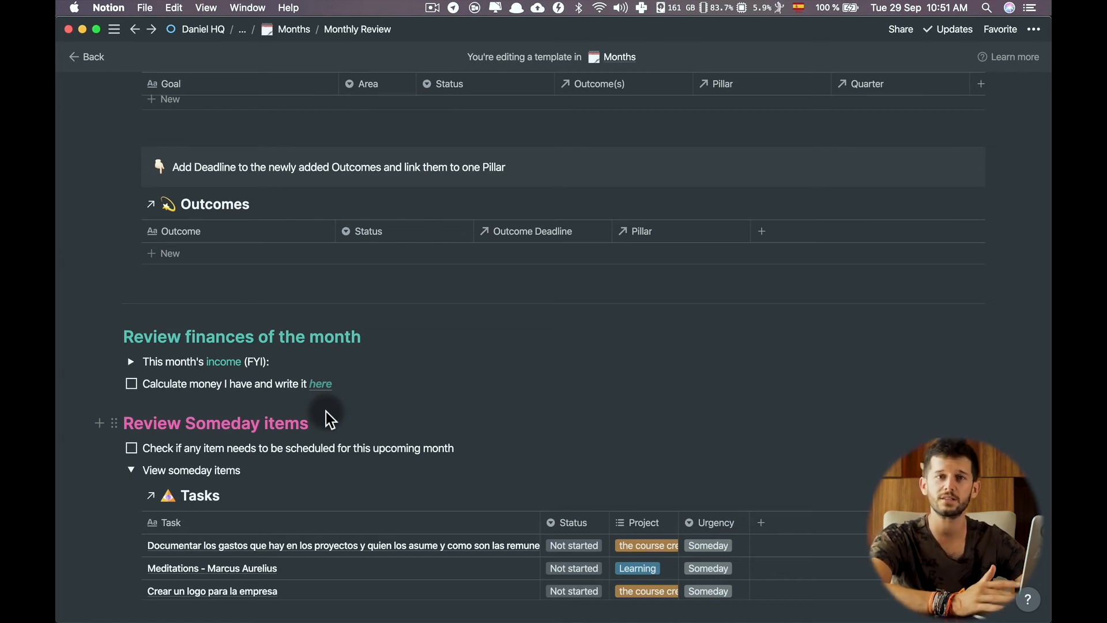
{"action": "scroll", "scroll_direction": "down", "scroll_amount": 3}
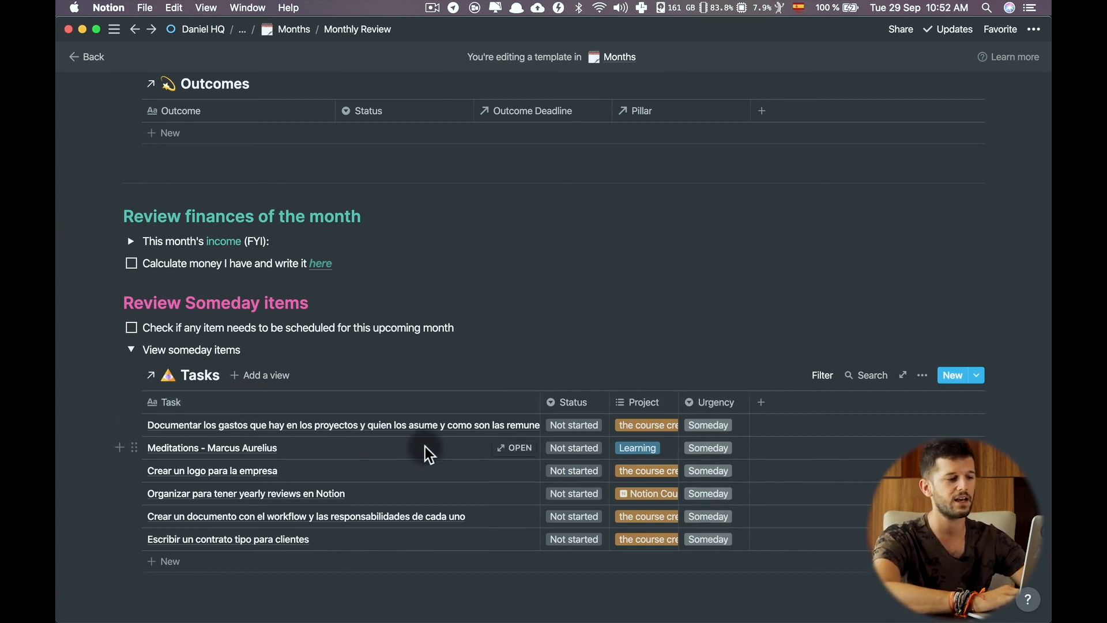
- Go from the Someday Tasks table to the My Life Compass (Template) home page
{"action": "left_click", "coordinate": [707, 424]}
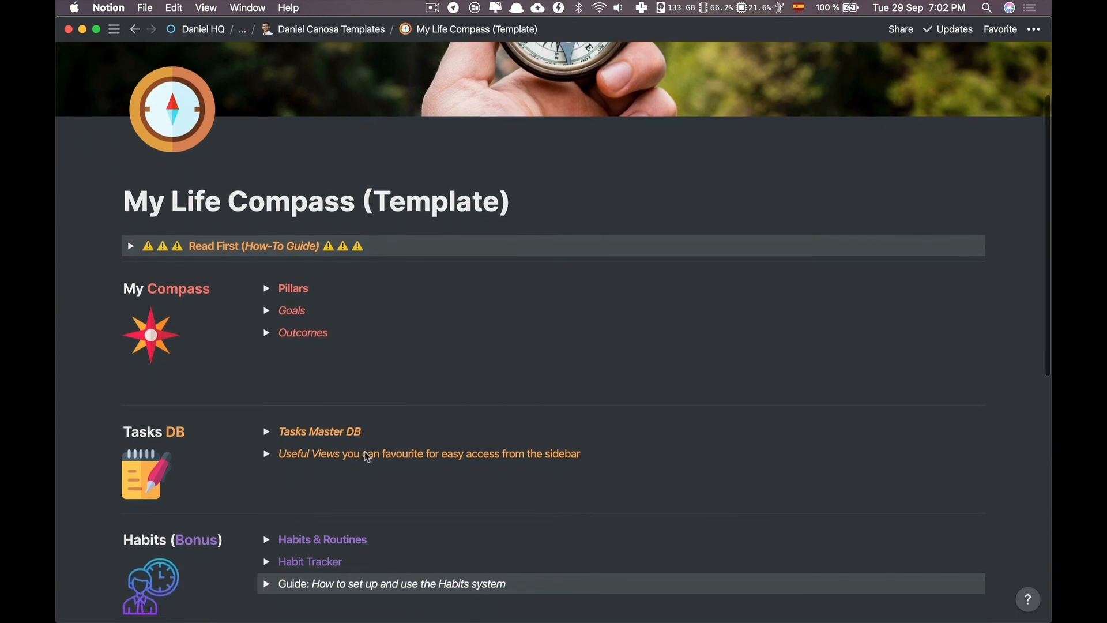
{"action": "scroll", "scroll_direction": "down", "scroll_amount": 3}
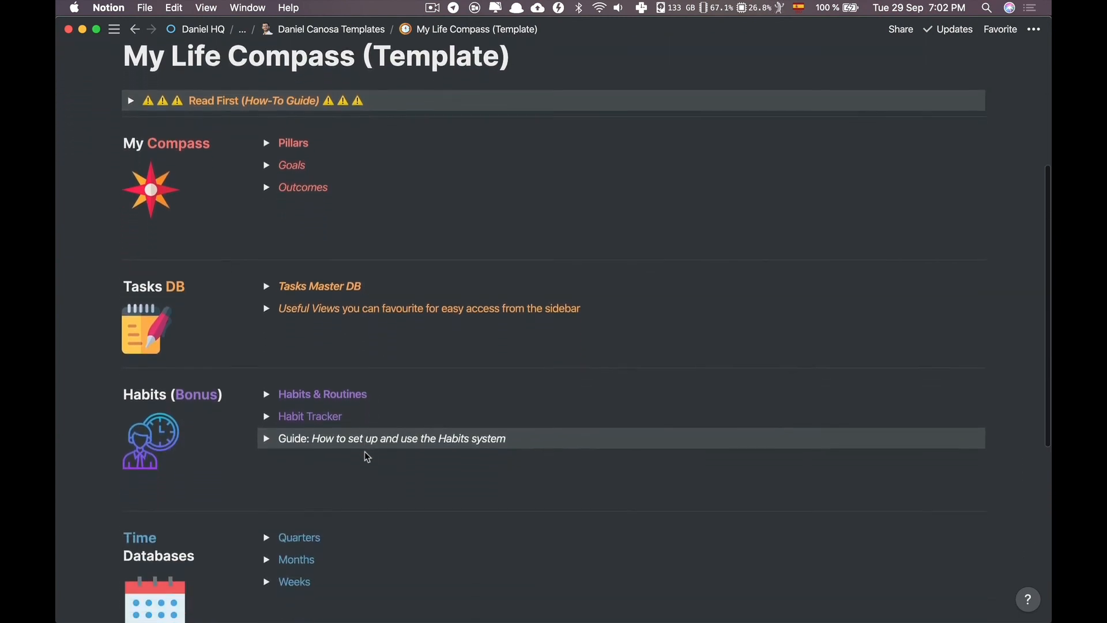
{"action": "scroll", "scroll_direction": "down", "scroll_amount": 3}
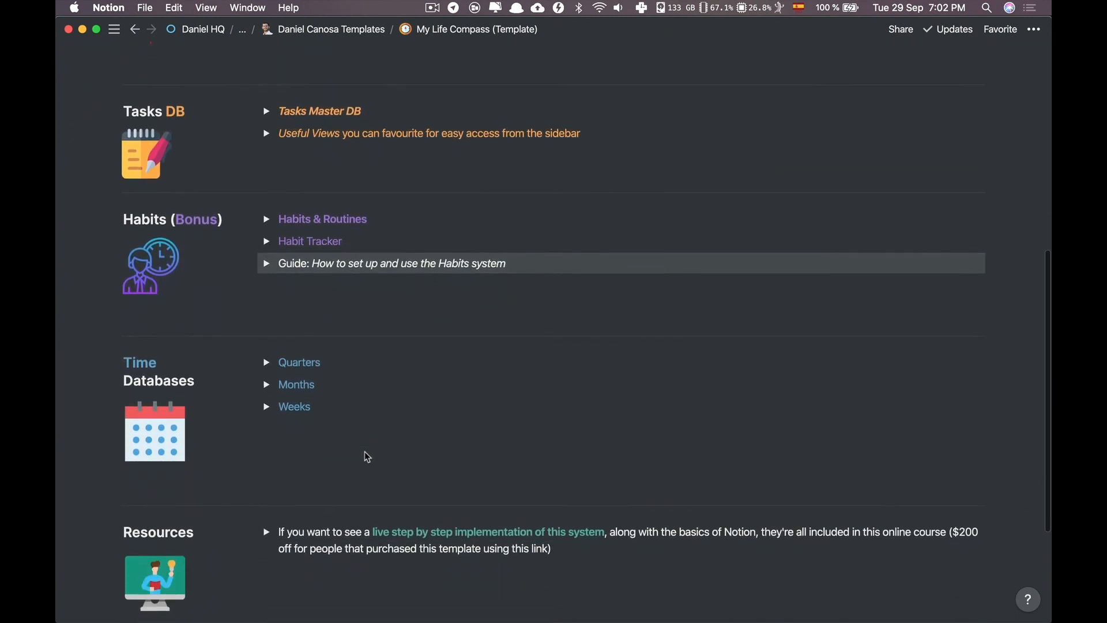